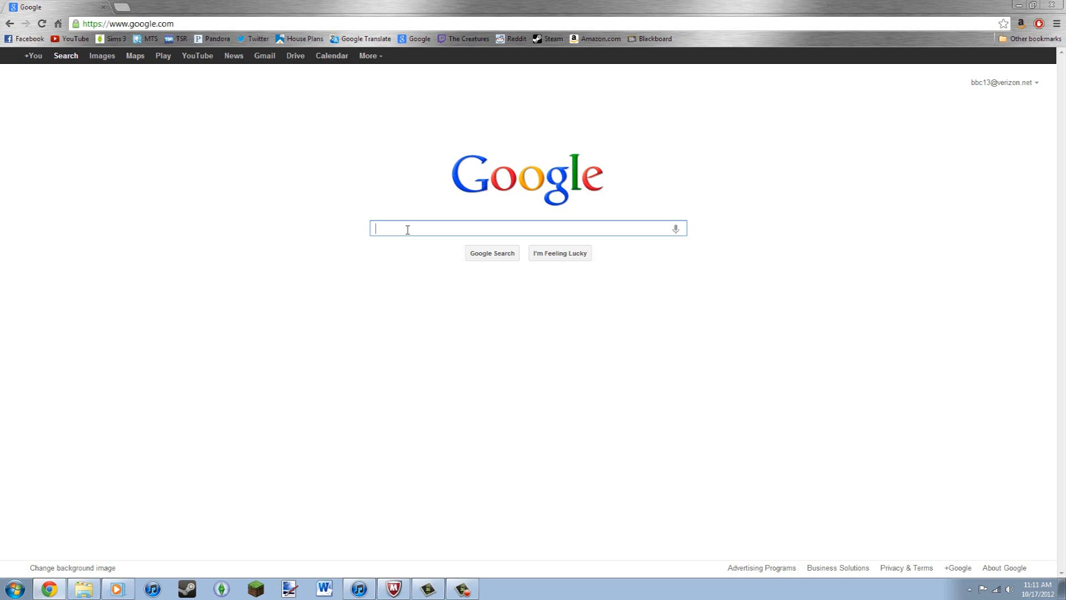
Search Google for 'minecraftskins'.
{"action": "type", "text": "mine"}
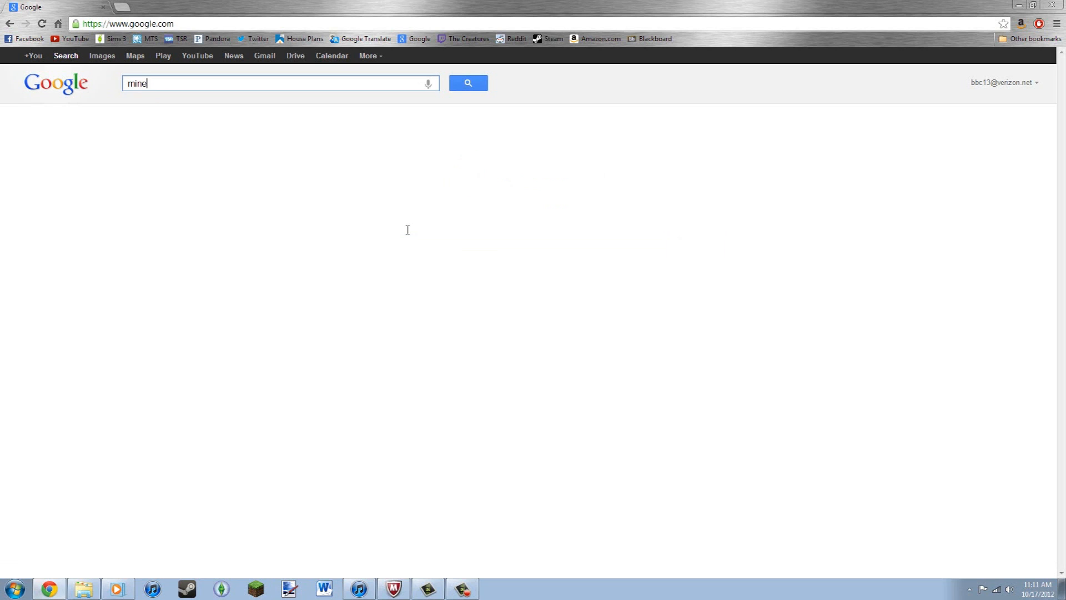
{"action": "type", "text": "cra"}
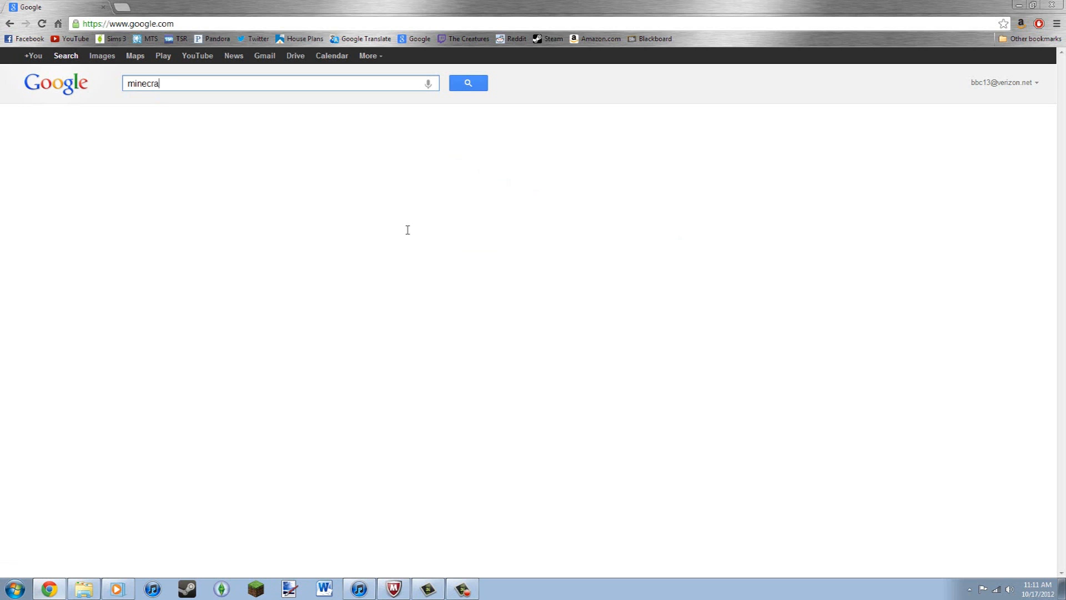
{"action": "type", "text": "ftskins"}
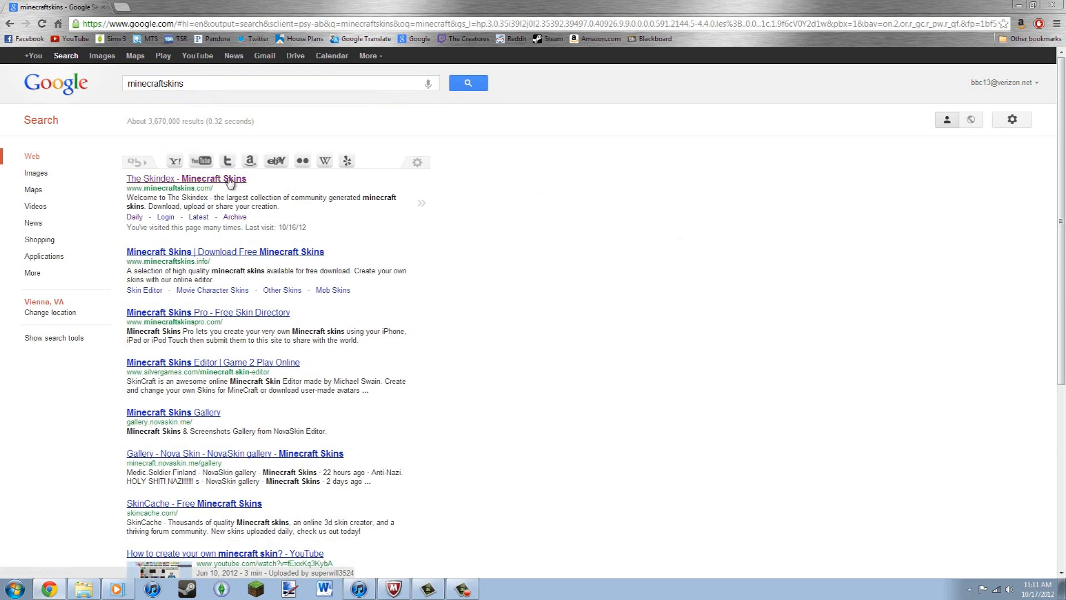
Open The Skindex from the results, browse its home page, and set search to Archive.
{"action": "left_click", "coordinate": [186, 178]}
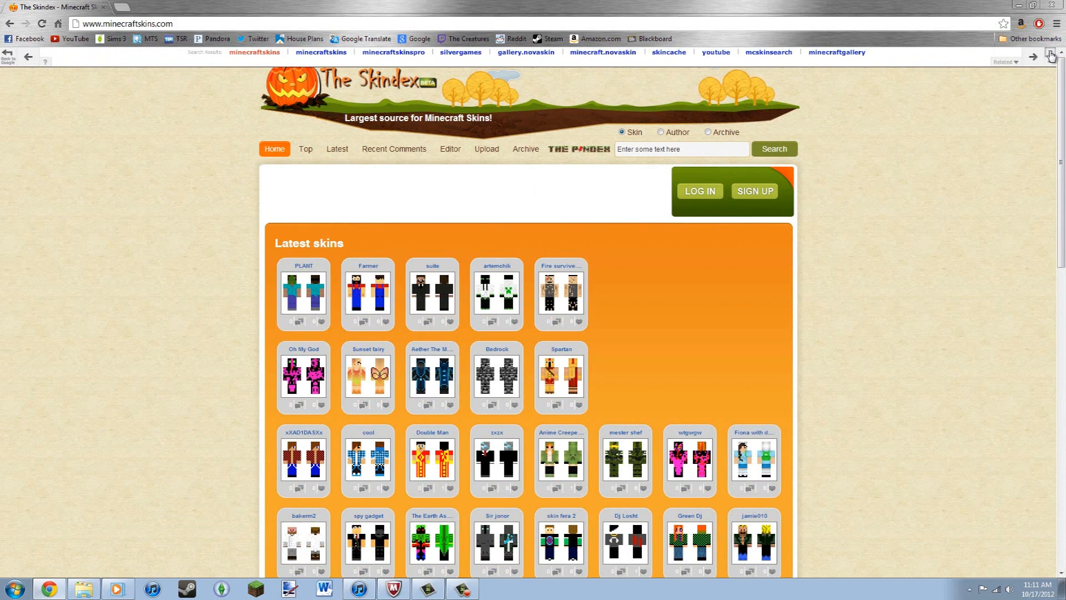
{"action": "left_click", "coordinate": [1049, 57]}
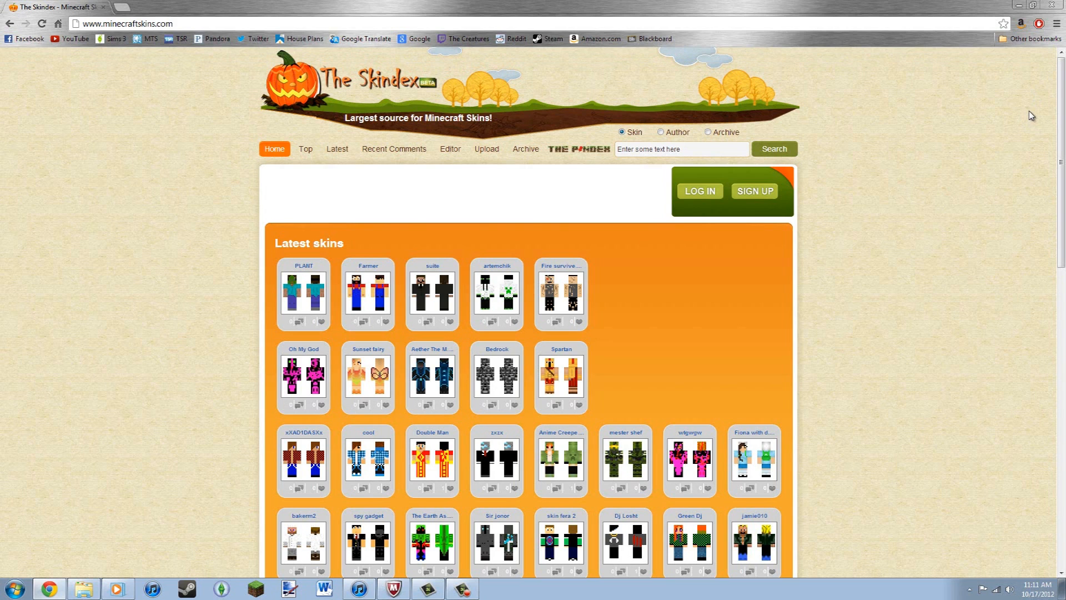
{"action": "mouse_move", "coordinate": [841, 267]}
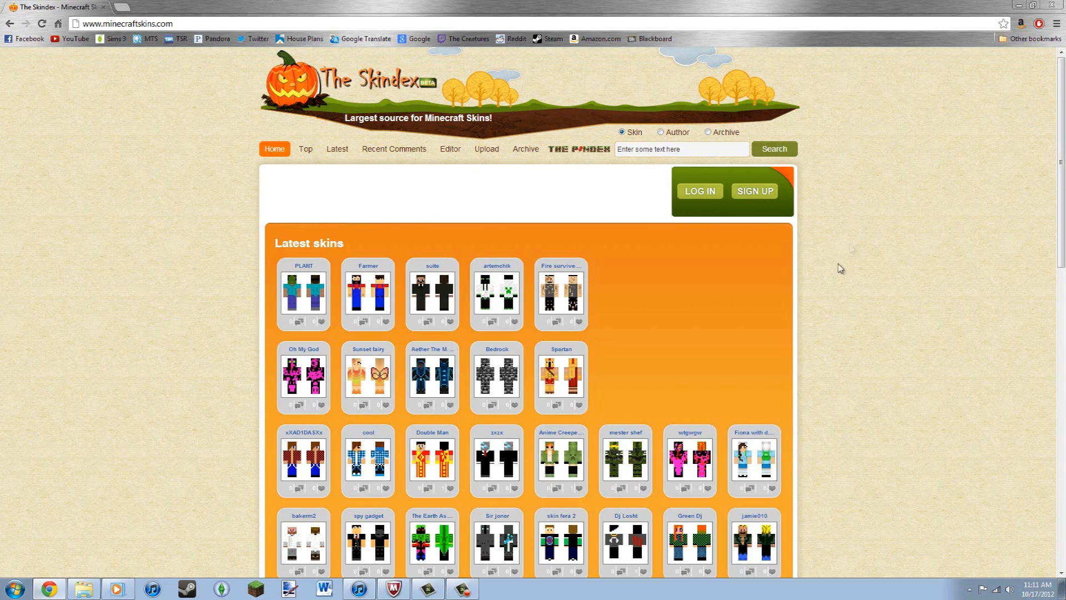
{"action": "scroll", "scroll_direction": "down", "scroll_amount": 3}
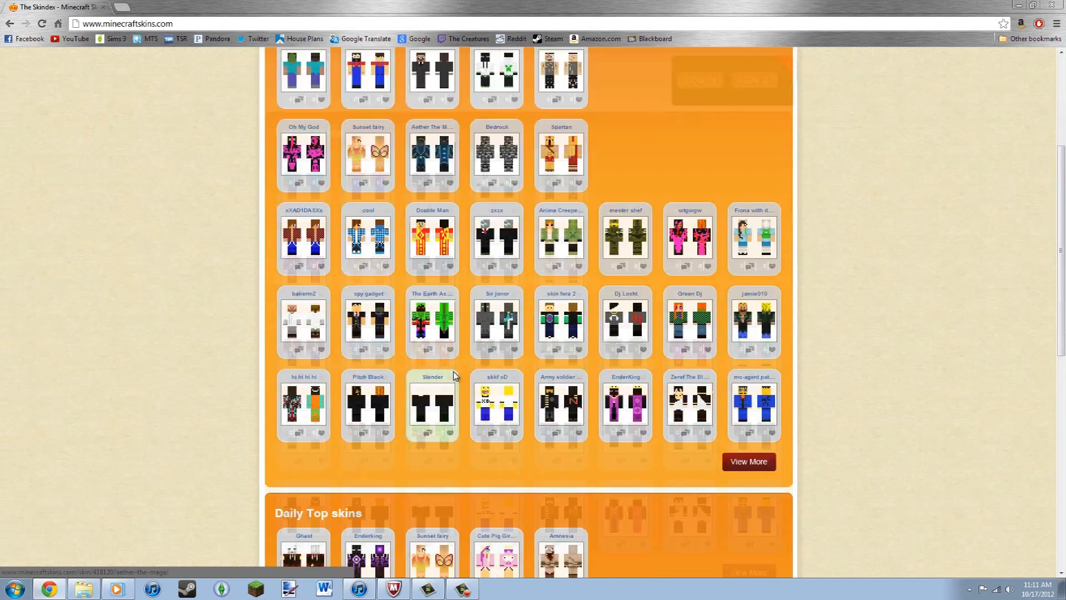
{"action": "scroll", "scroll_direction": "up", "scroll_amount": 3}
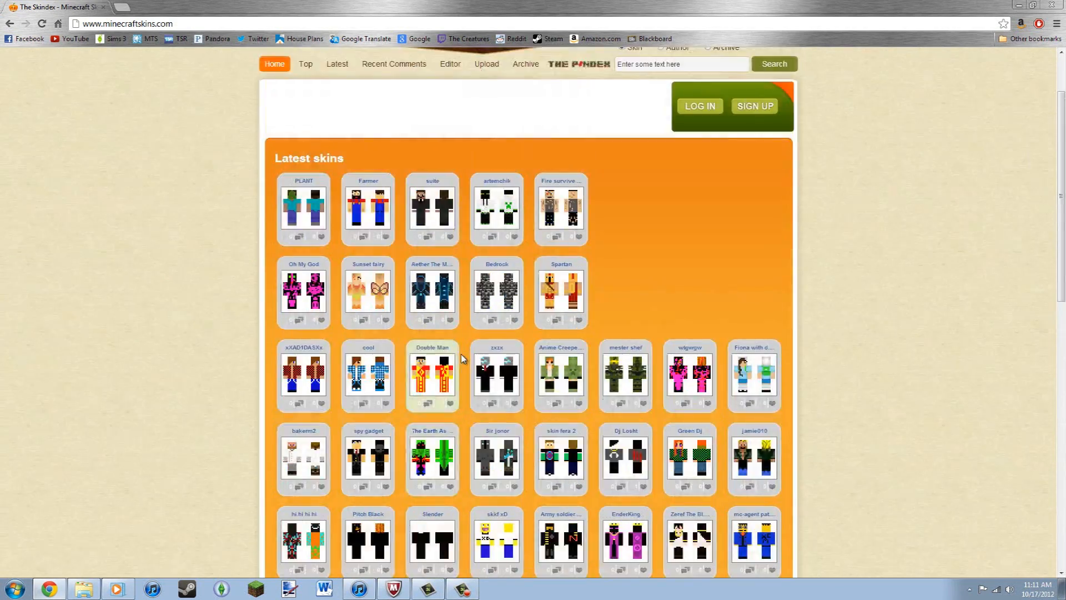
{"action": "scroll", "scroll_direction": "up", "scroll_amount": 3}
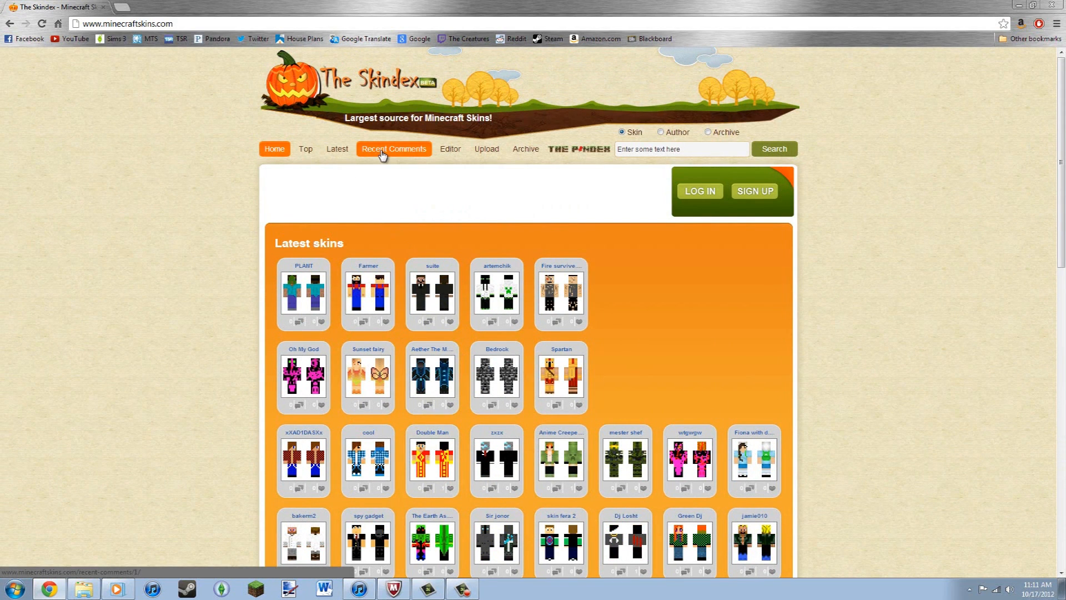
{"action": "mouse_move", "coordinate": [422, 157]}
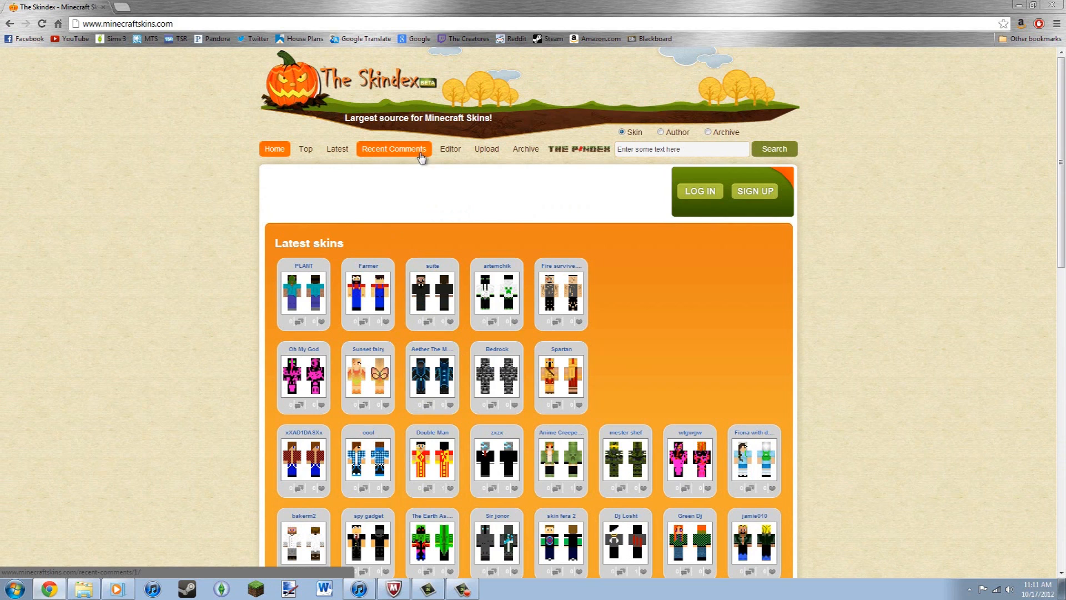
{"action": "mouse_move", "coordinate": [450, 151]}
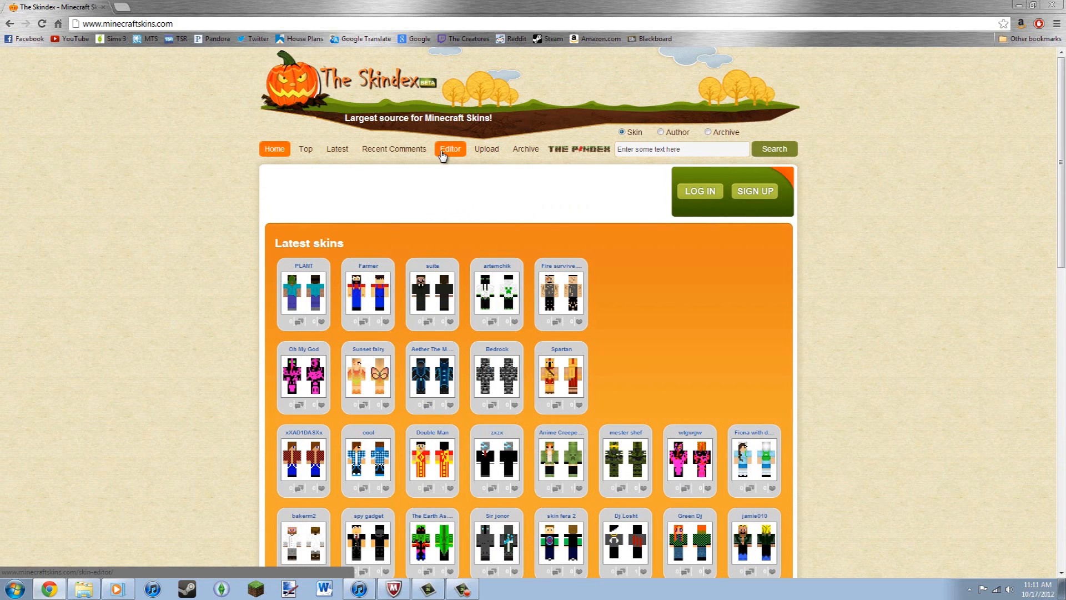
{"action": "mouse_move", "coordinate": [491, 142]}
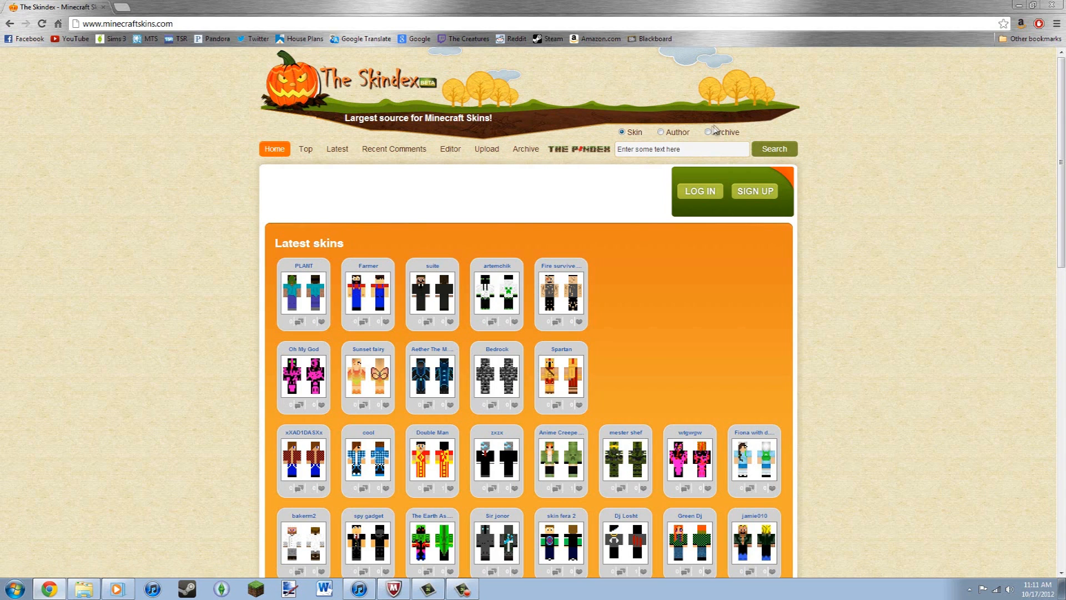
{"action": "left_click", "coordinate": [709, 132]}
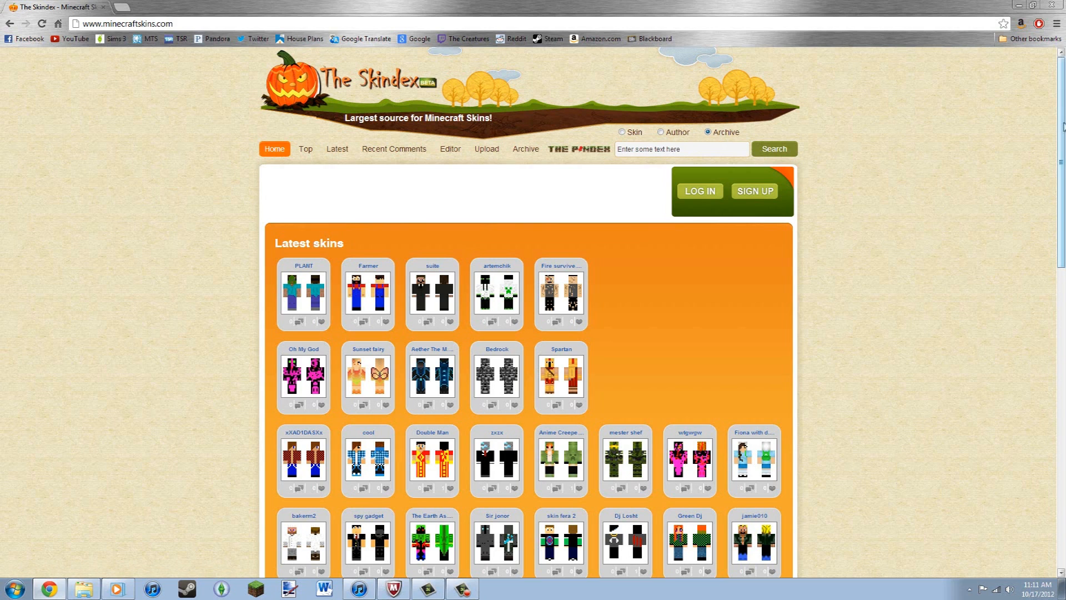
{"action": "mouse_move", "coordinate": [786, 5]}
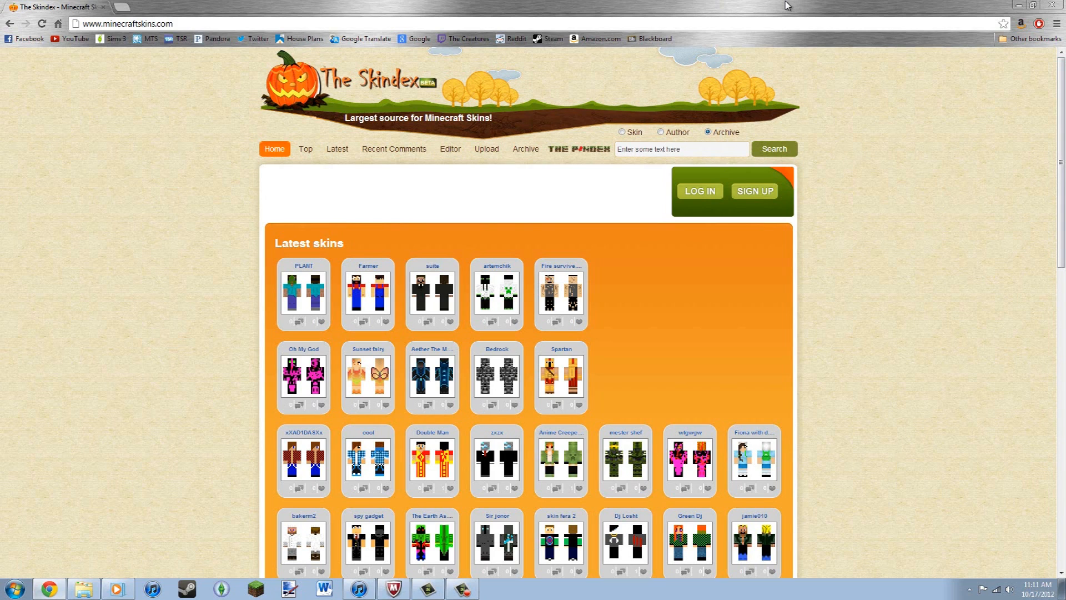
{"action": "mouse_move", "coordinate": [697, 143]}
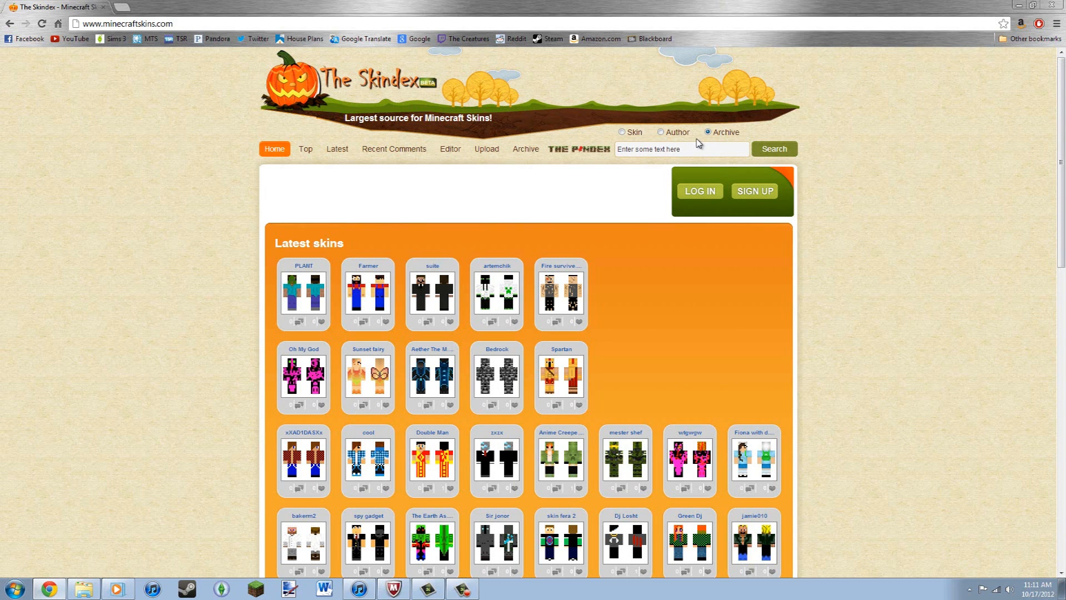
{"action": "mouse_move", "coordinate": [693, 305]}
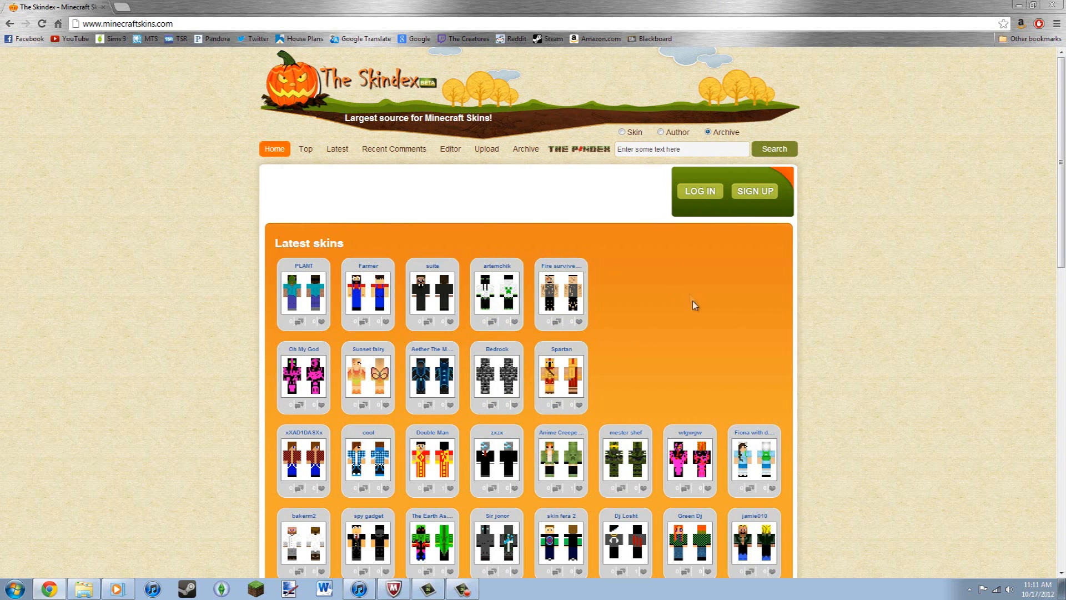
{"action": "scroll", "scroll_direction": "down", "scroll_amount": 3}
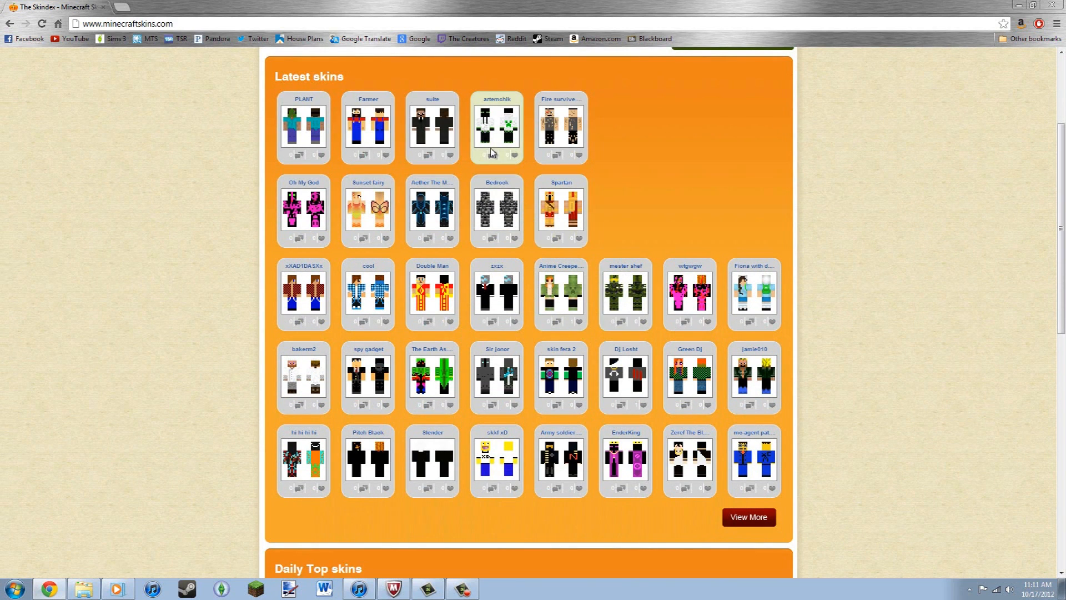
Open the artemchik skin's page from the gallery.
{"action": "left_click", "coordinate": [496, 127]}
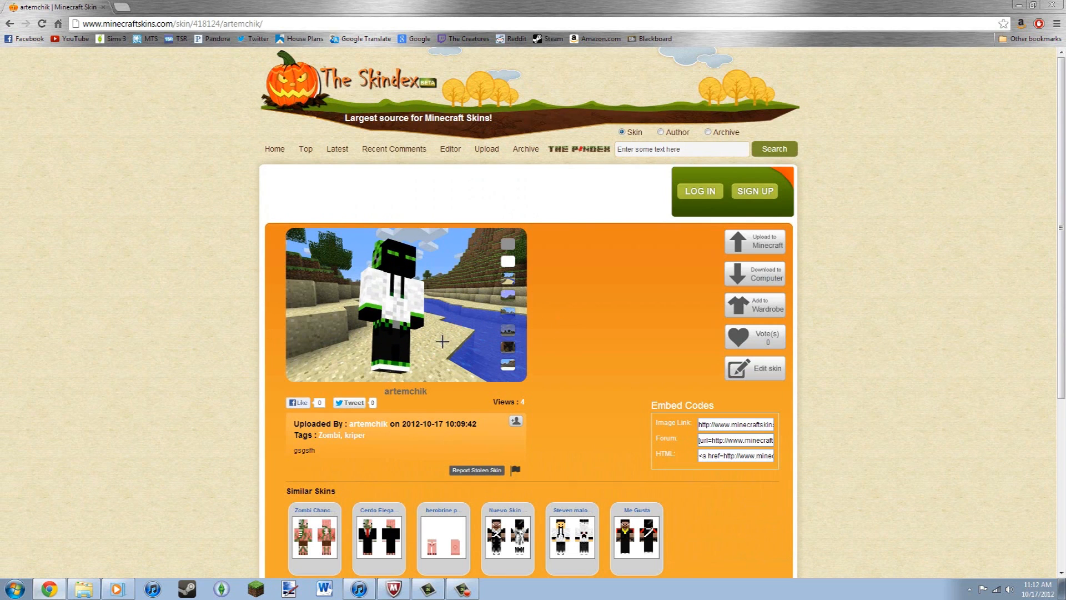
{"action": "mouse_move", "coordinate": [754, 306]}
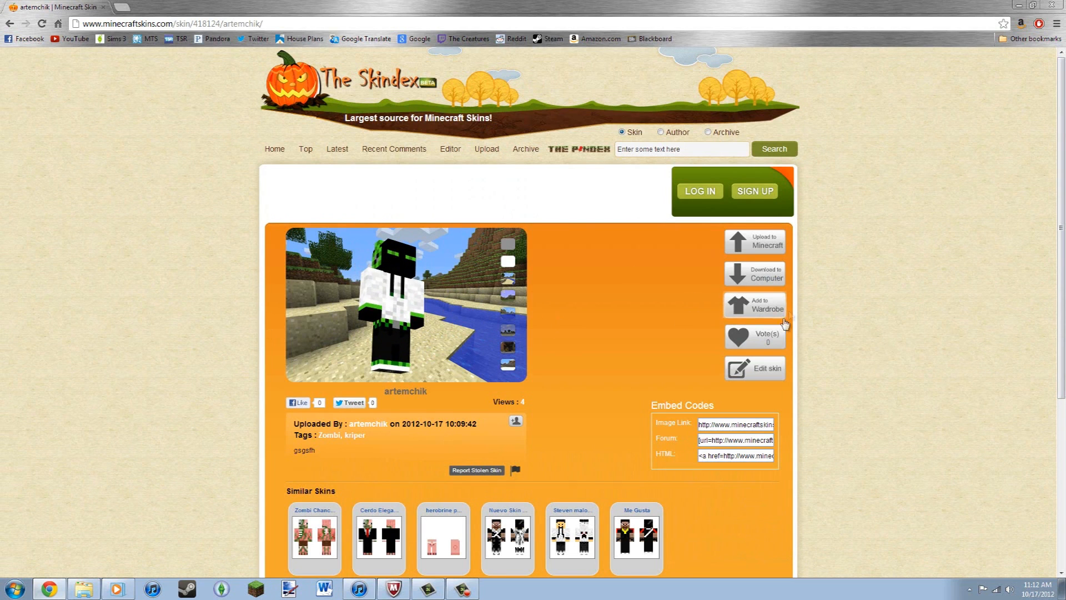
{"action": "mouse_move", "coordinate": [755, 242]}
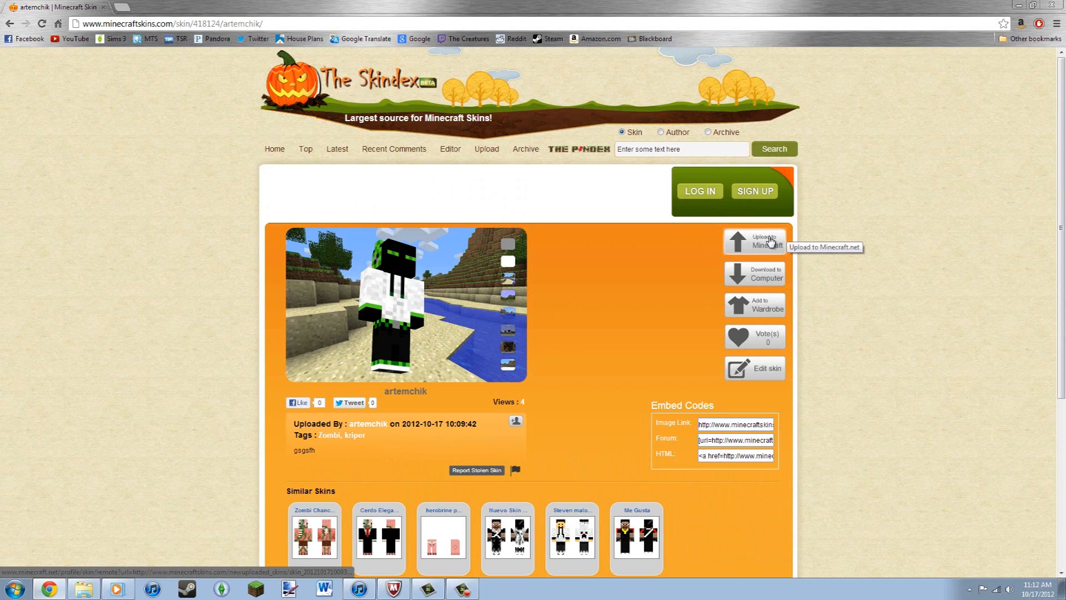
{"action": "mouse_move", "coordinate": [765, 312]}
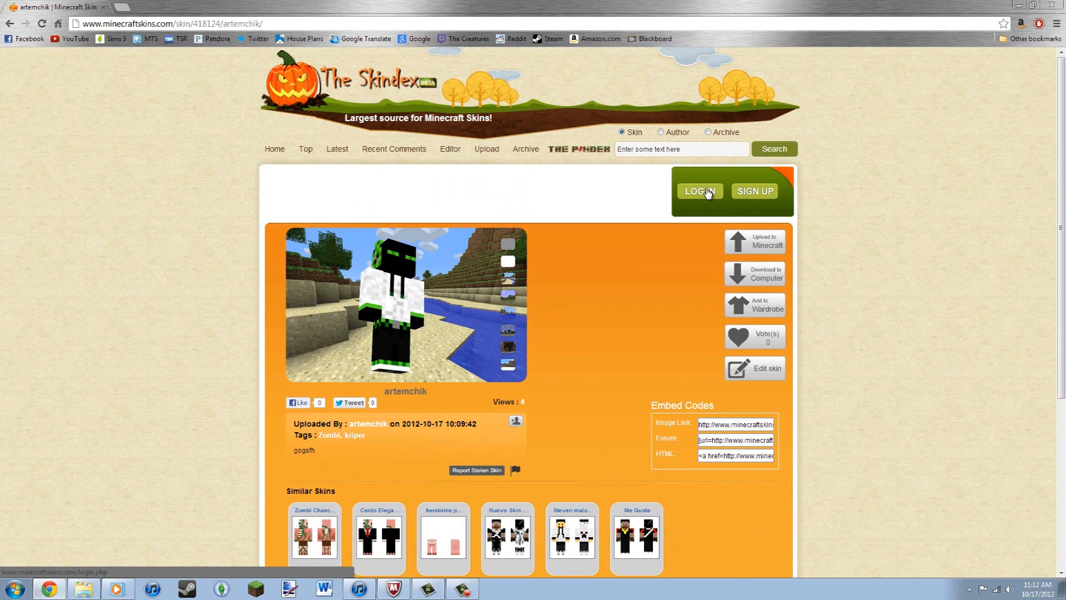
{"action": "mouse_move", "coordinate": [849, 157]}
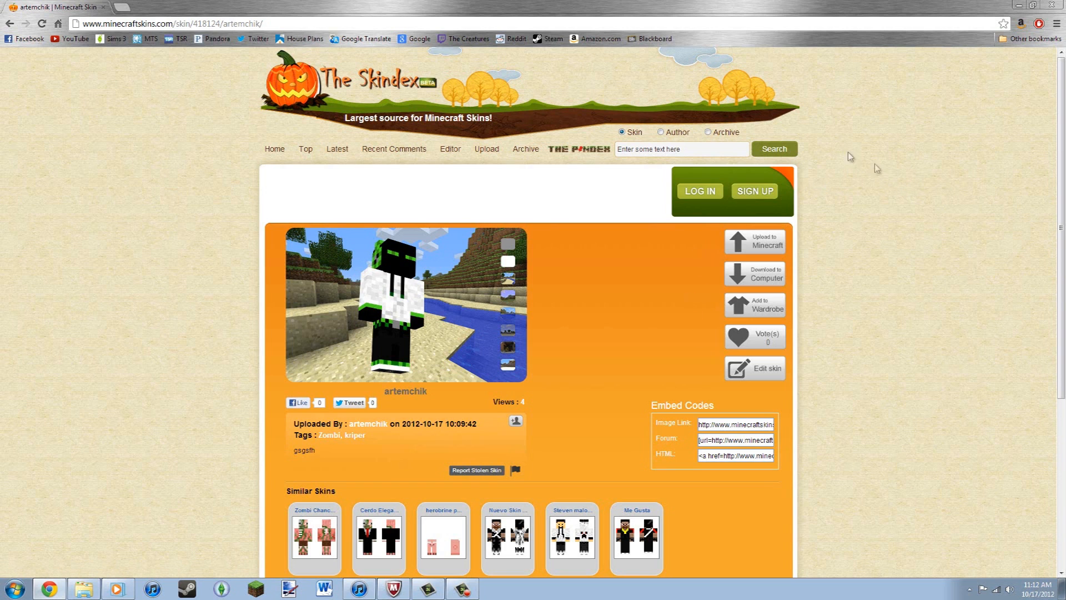
{"action": "mouse_move", "coordinate": [878, 208]}
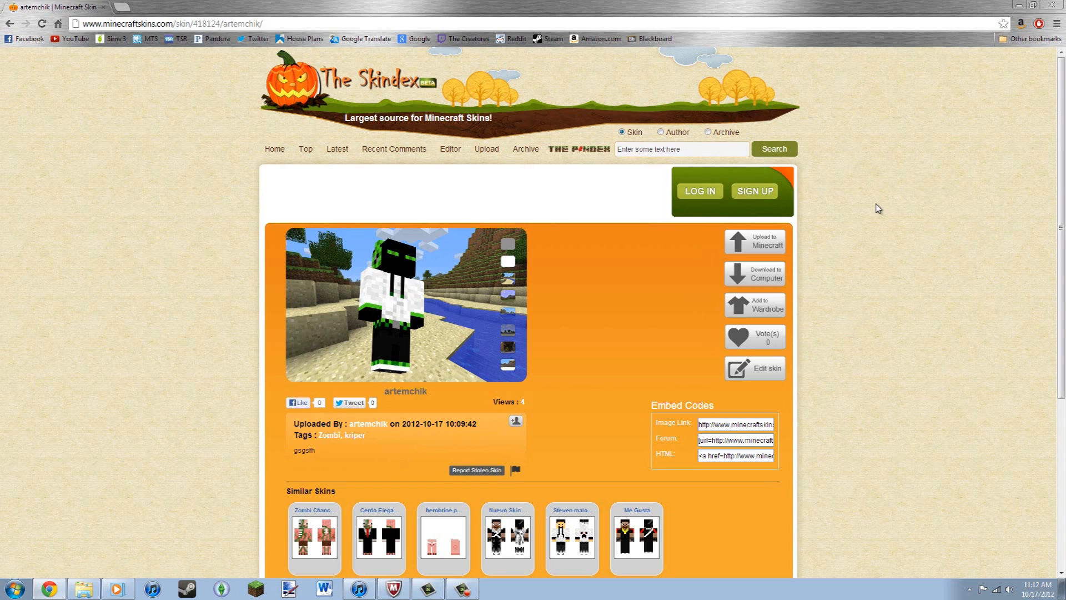
{"action": "mouse_move", "coordinate": [840, 286]}
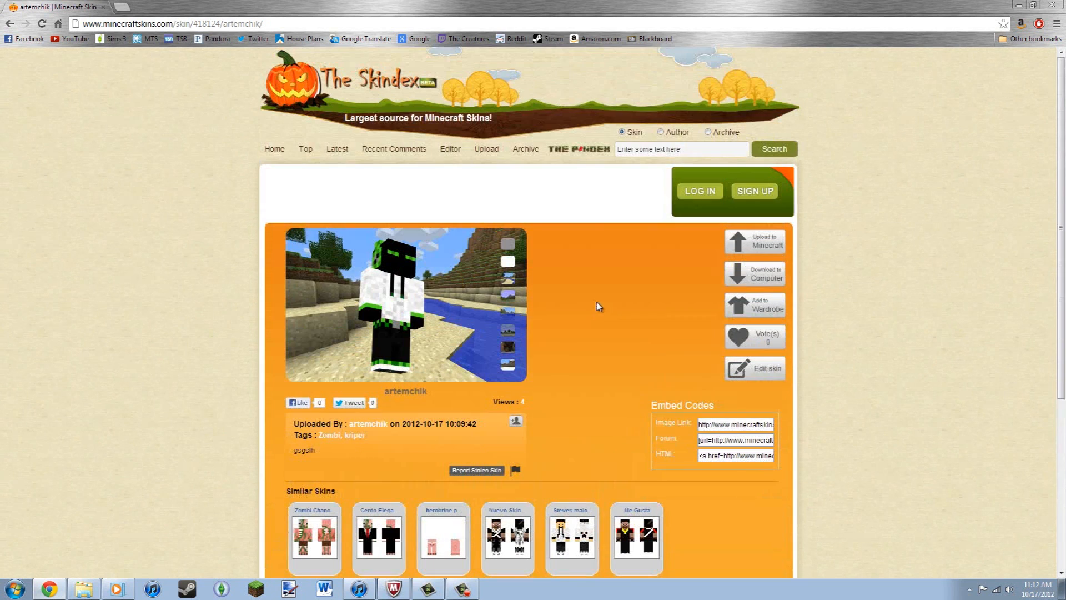
{"action": "mouse_move", "coordinate": [665, 304]}
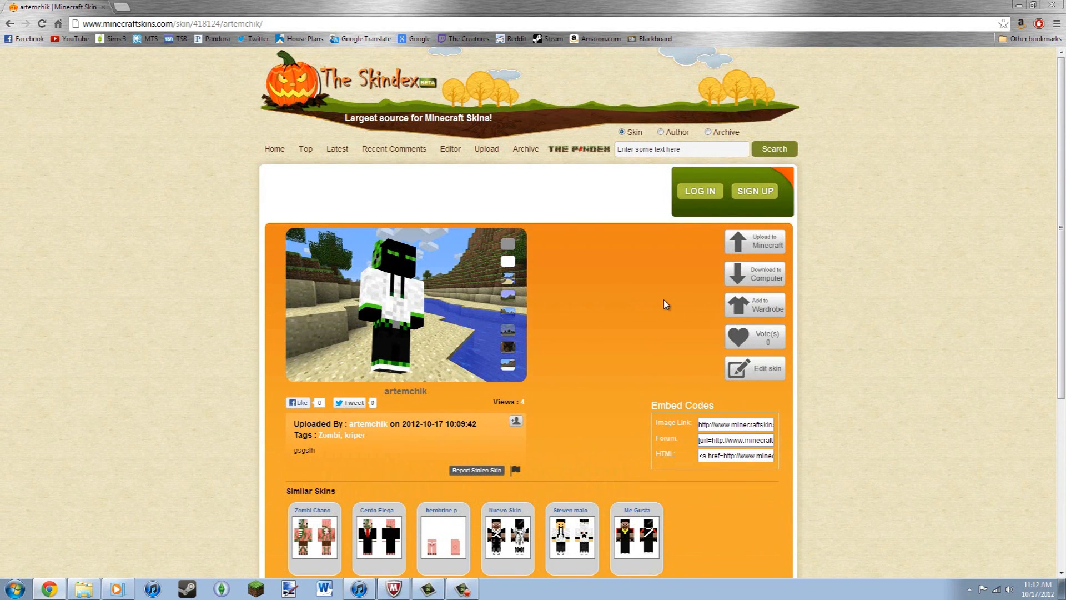
{"action": "mouse_move", "coordinate": [761, 376]}
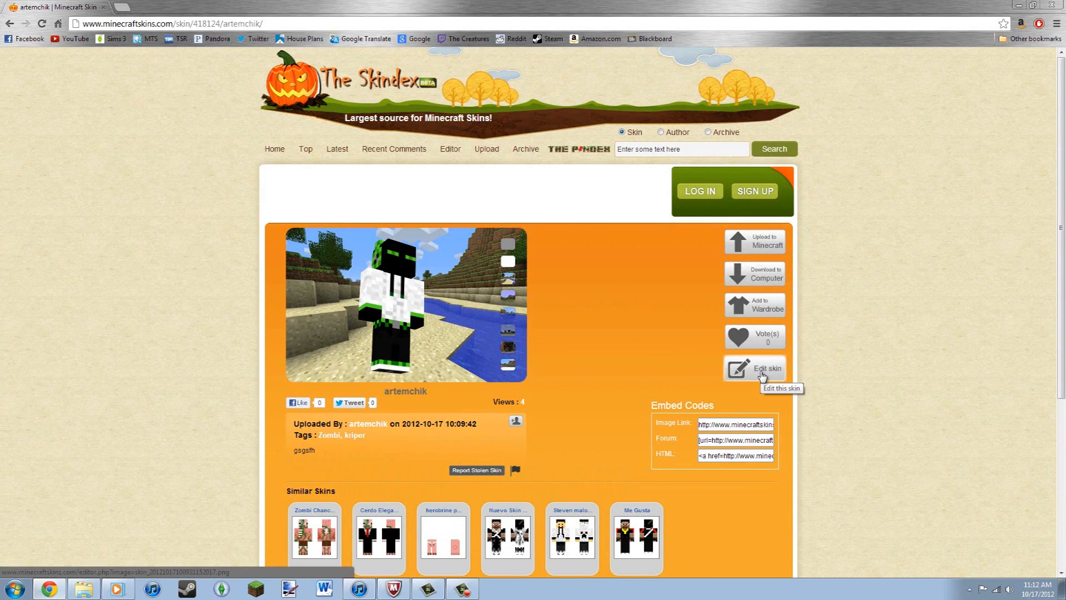
{"action": "mouse_move", "coordinate": [733, 305]}
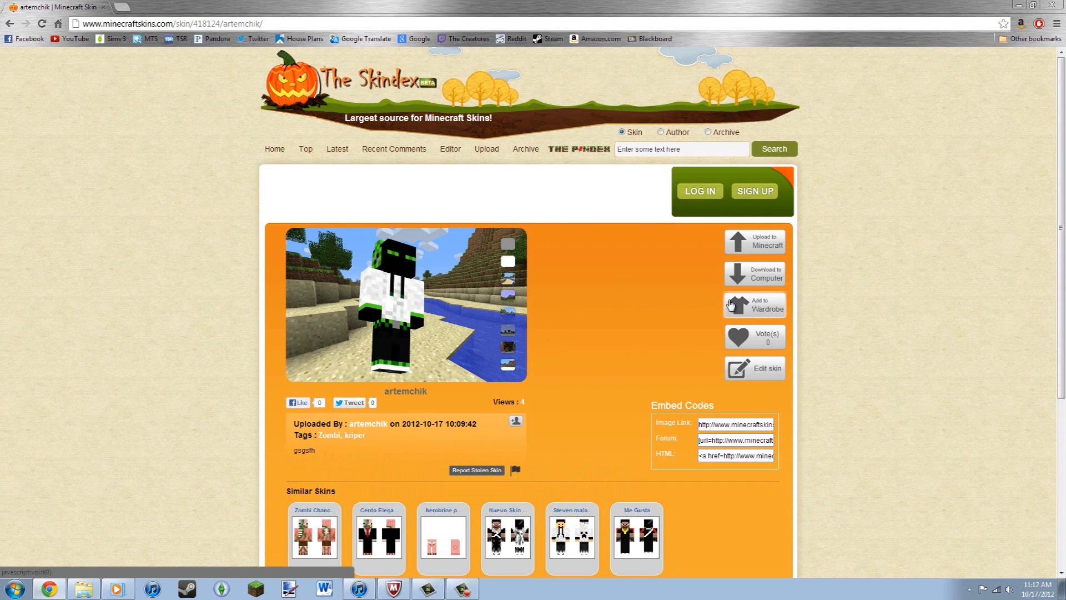
{"action": "mouse_move", "coordinate": [451, 149]}
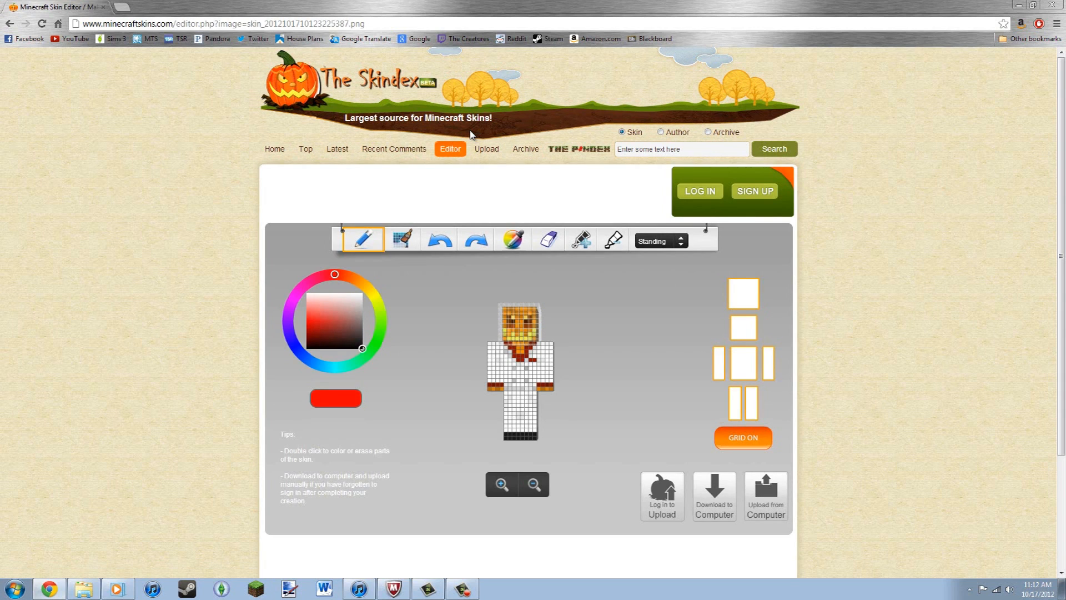
{"action": "mouse_move", "coordinate": [497, 121]}
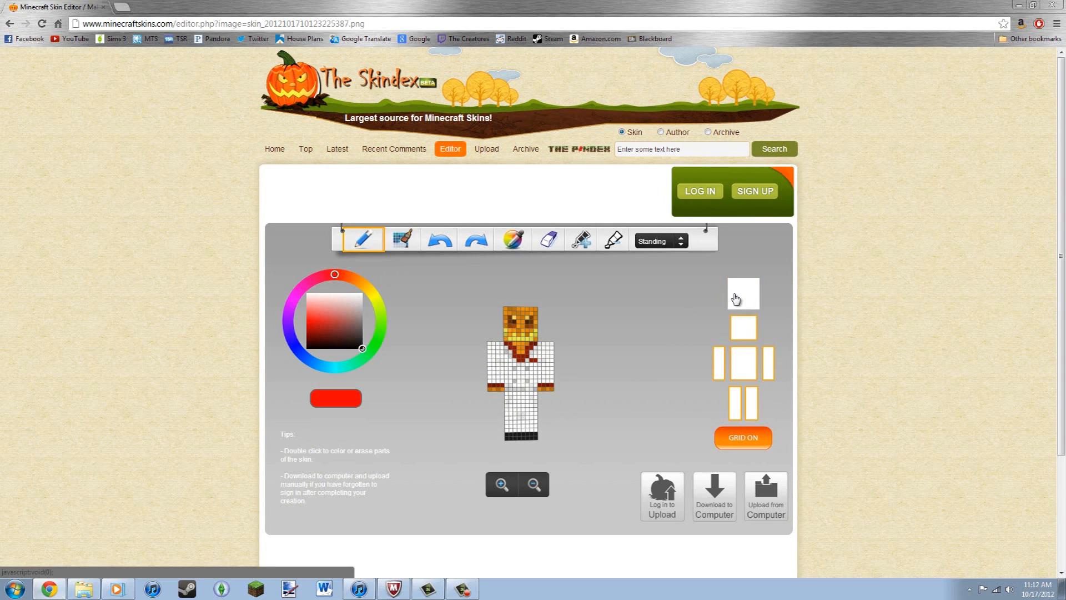
{"action": "mouse_move", "coordinate": [716, 372]}
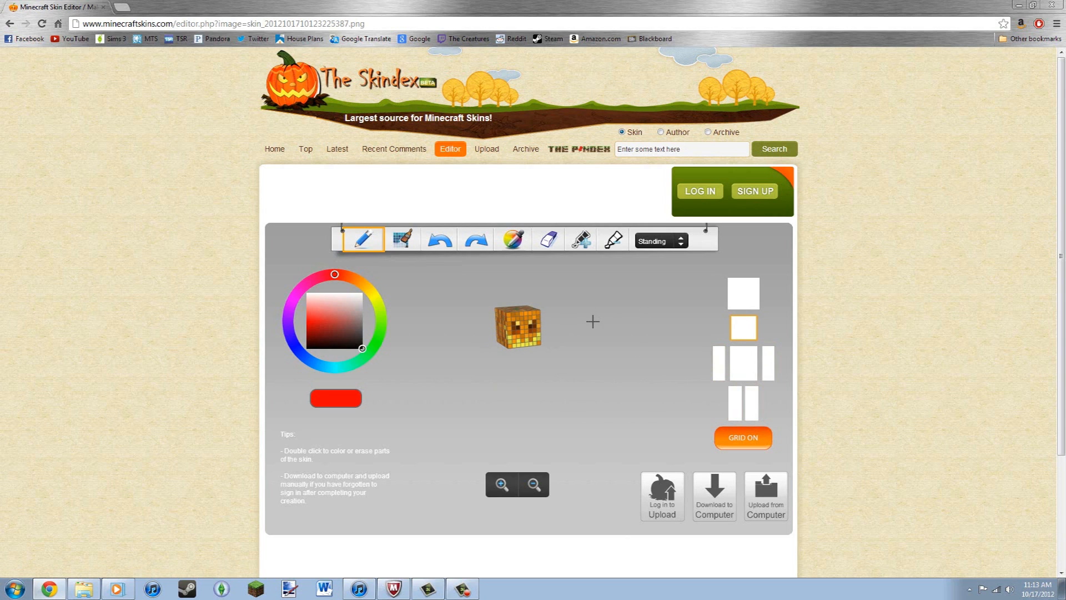
Zoom the pumpkin head preview in two levels to reveal its stem.
{"action": "left_click", "coordinate": [500, 484]}
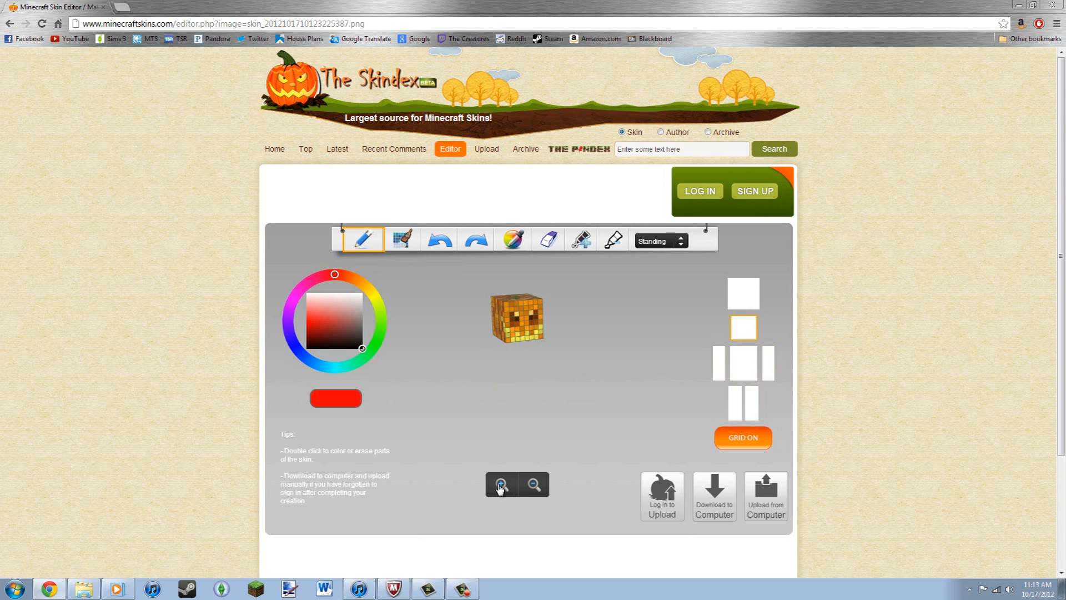
{"action": "left_click", "coordinate": [500, 484]}
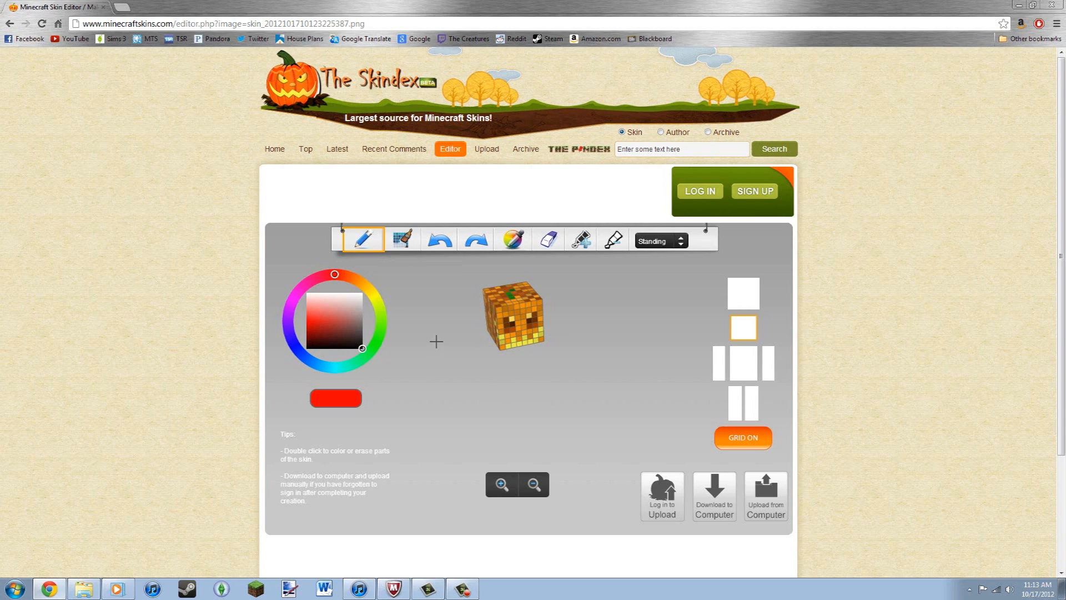
{"action": "mouse_move", "coordinate": [347, 300]}
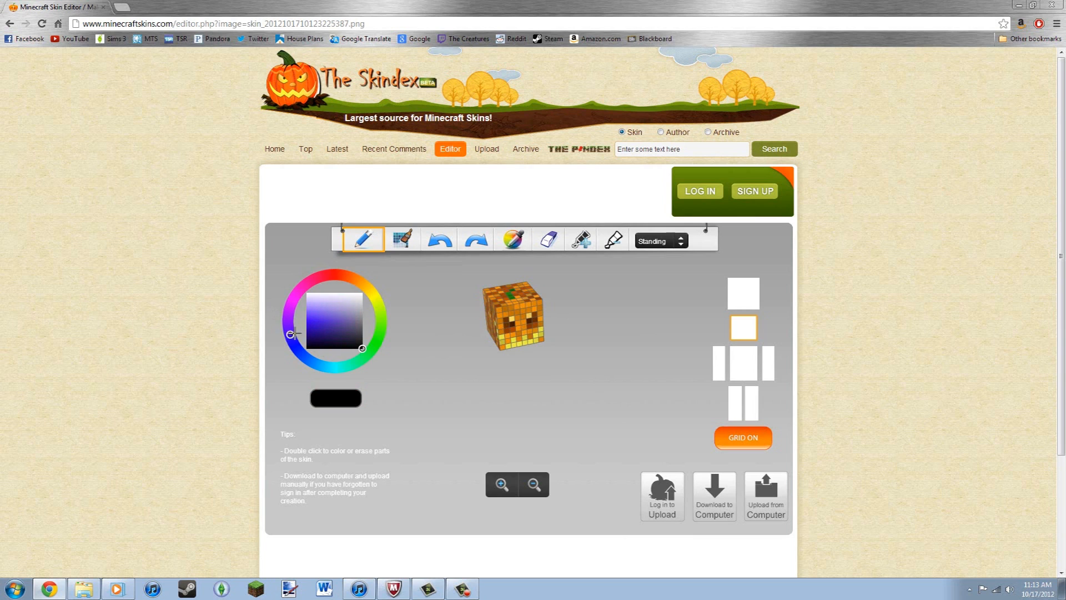
Pick a dark blue paint colour on the colour wheel.
{"action": "left_click", "coordinate": [362, 351]}
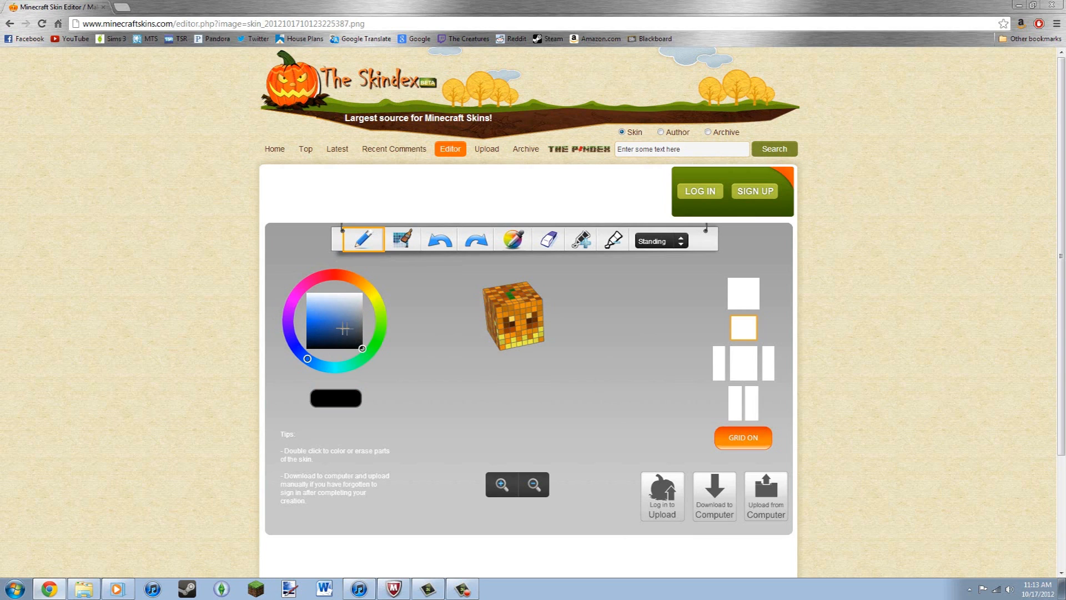
{"action": "left_click", "coordinate": [328, 334]}
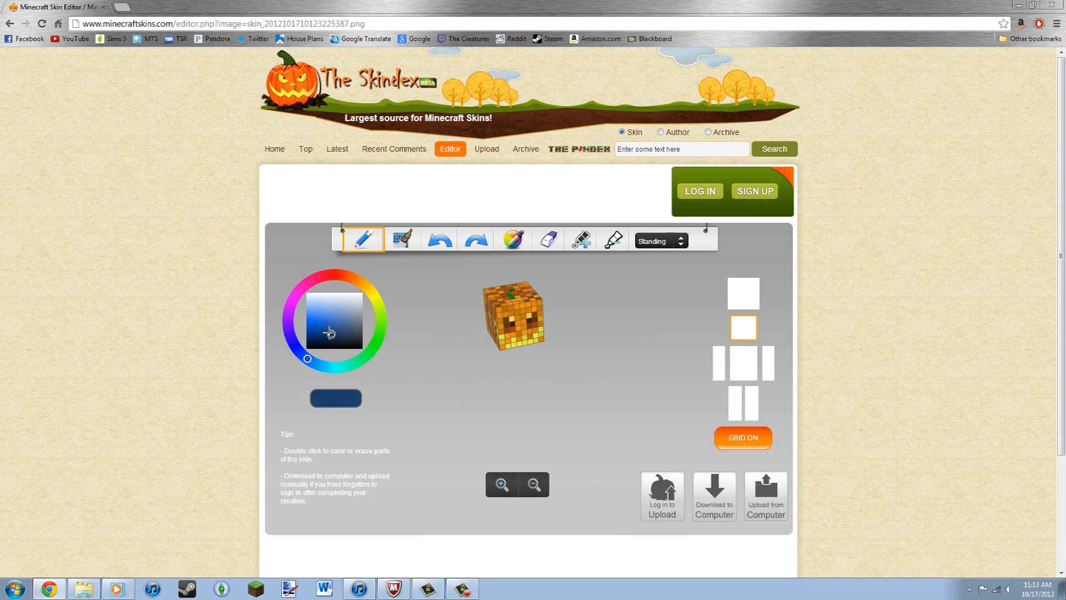
{"action": "left_click", "coordinate": [320, 331]}
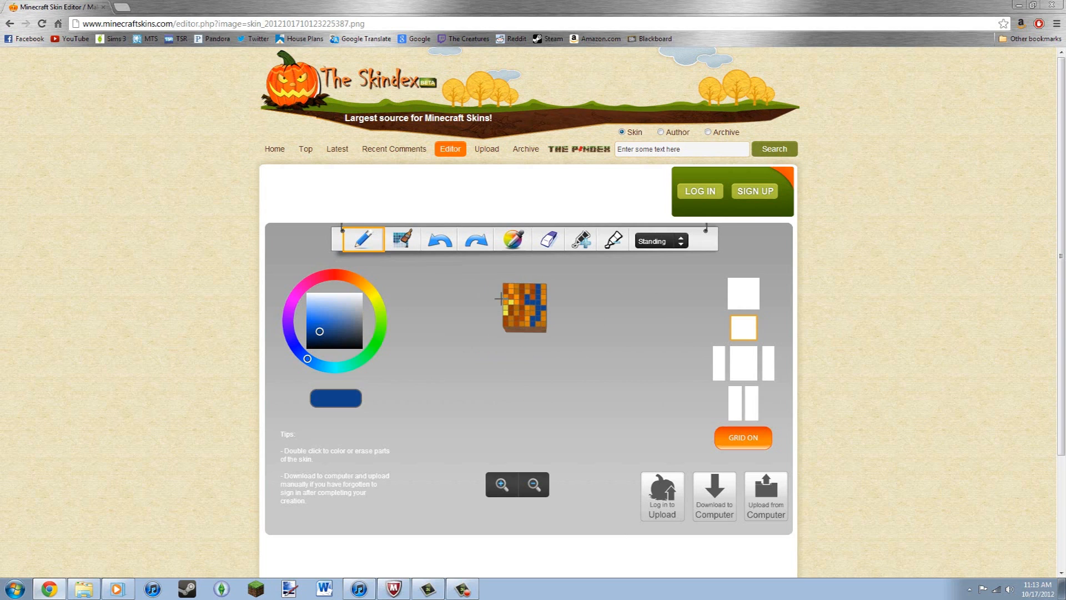
{"action": "mouse_move", "coordinate": [439, 239]}
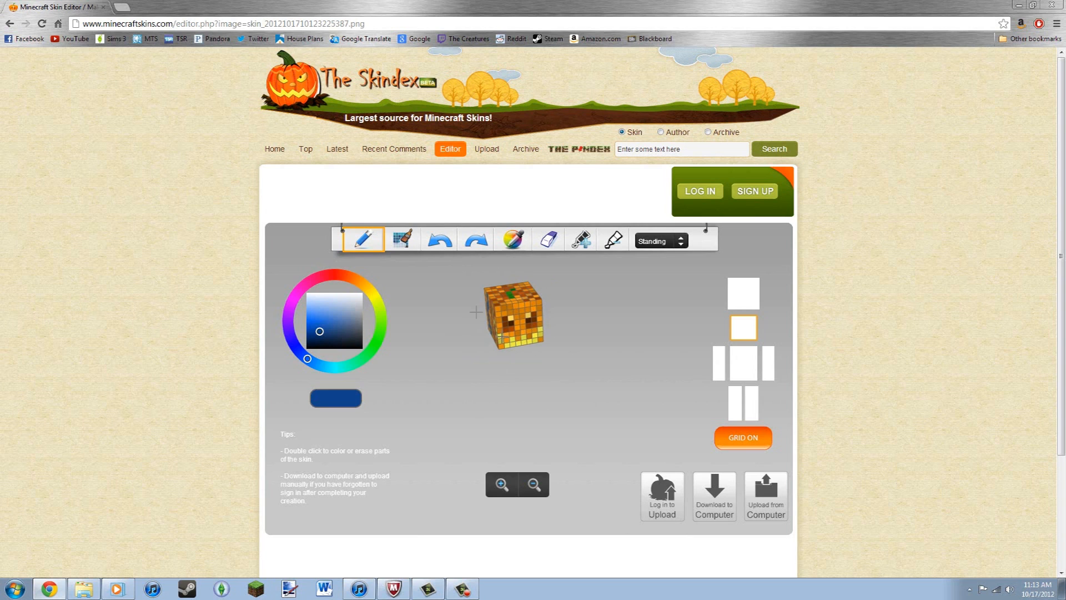
{"action": "mouse_move", "coordinate": [403, 240]}
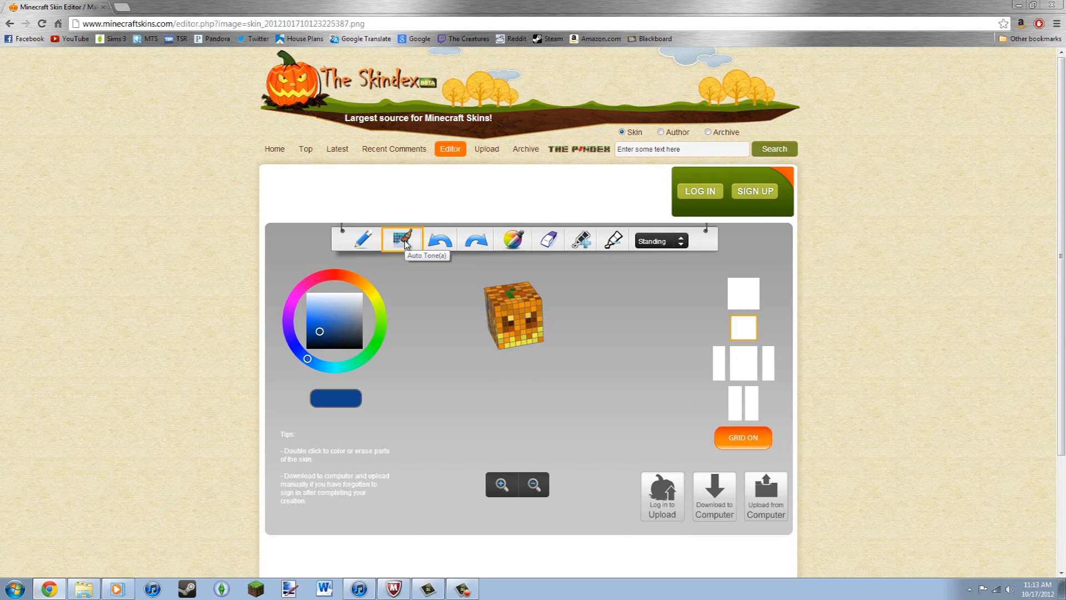
{"action": "mouse_move", "coordinate": [440, 243]}
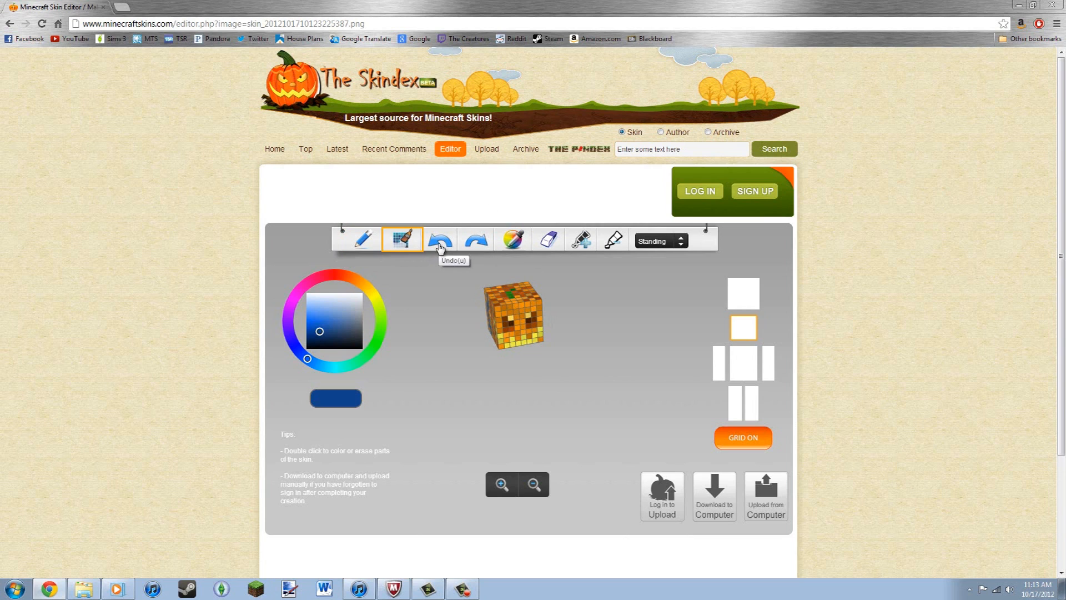
Sample the pumpkin's brown with the colour picker, then switch to the eraser.
{"action": "left_click", "coordinate": [511, 238]}
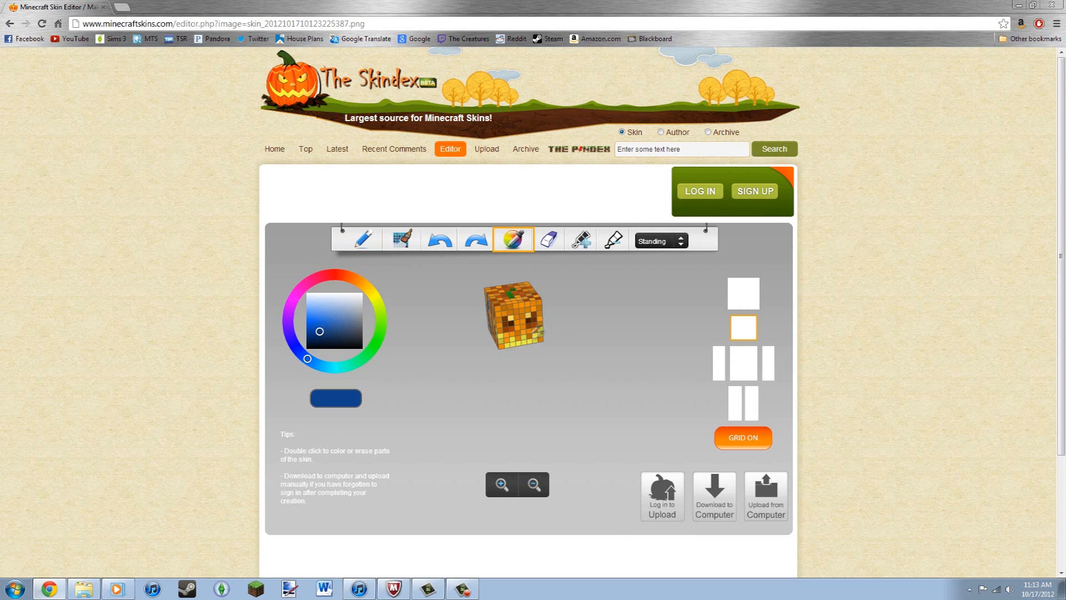
{"action": "left_click", "coordinate": [364, 240]}
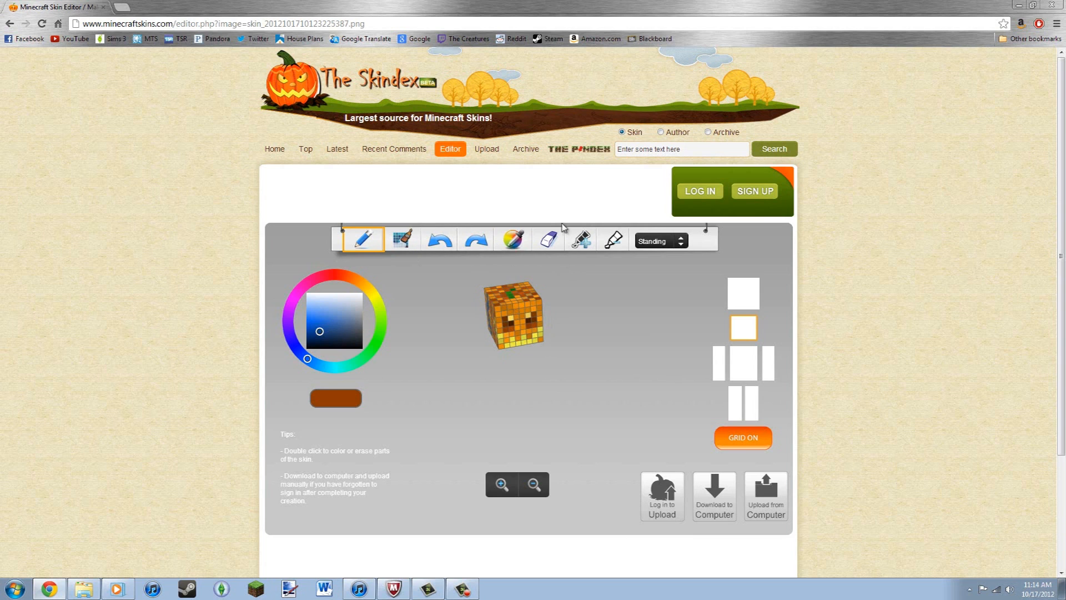
{"action": "left_click", "coordinate": [548, 239]}
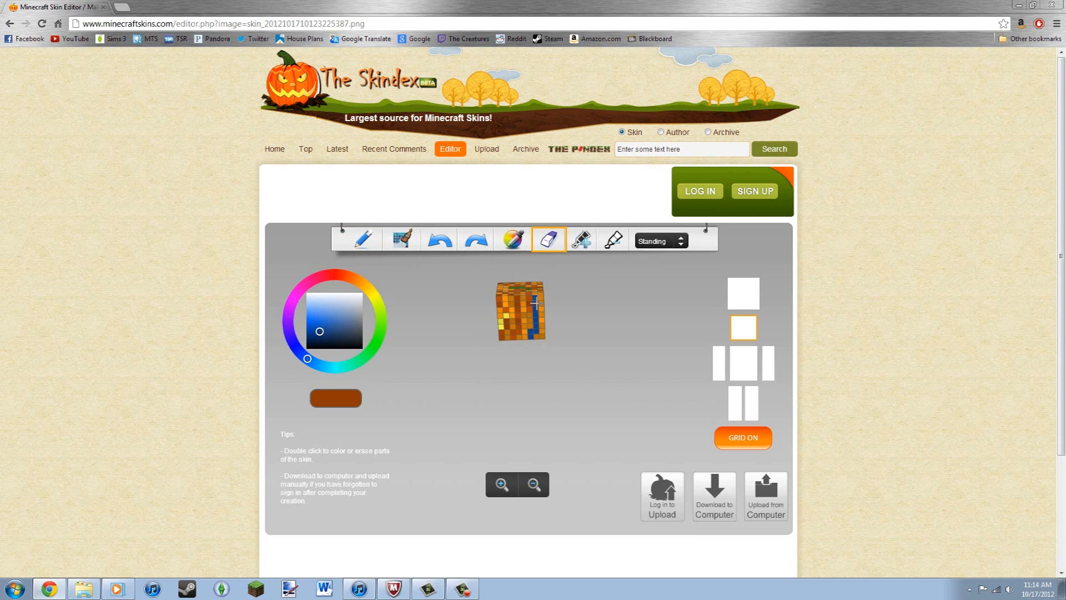
Choose a lighter blue and return to drawing pixels.
{"action": "left_click", "coordinate": [333, 328]}
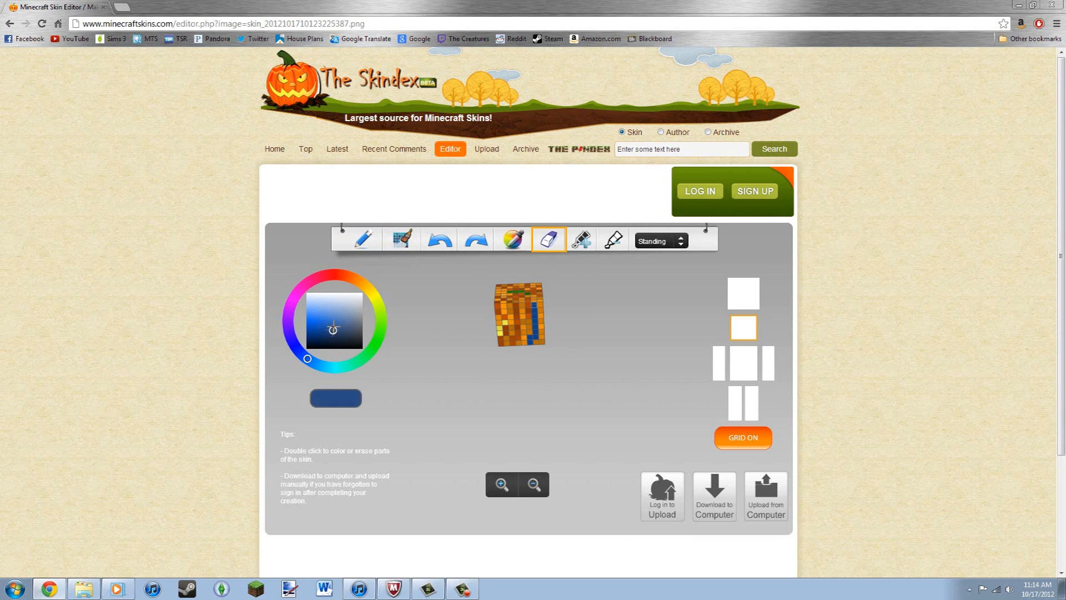
{"action": "left_click", "coordinate": [333, 321]}
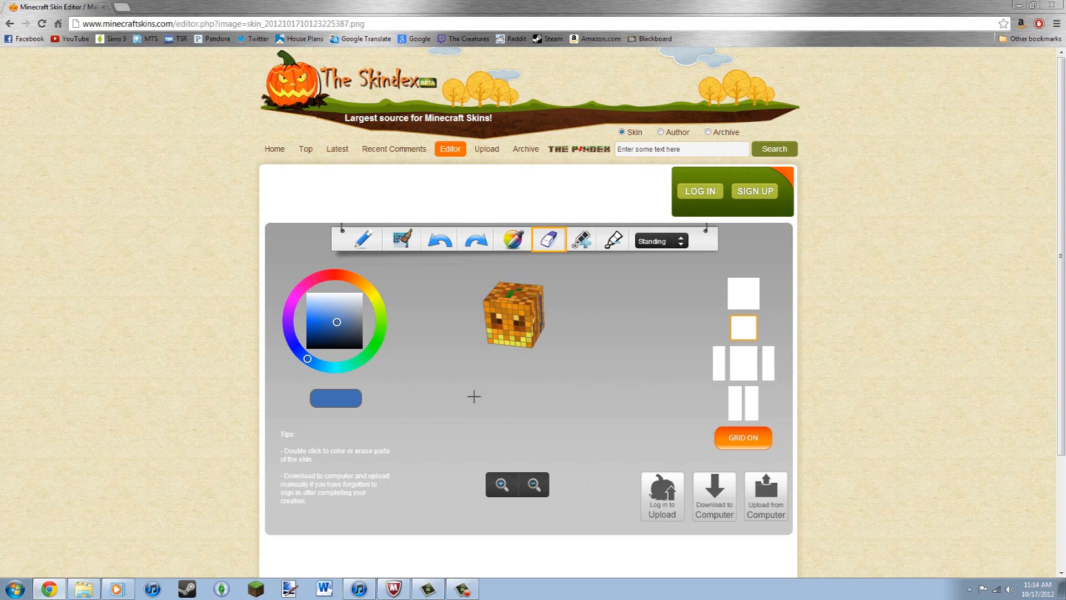
{"action": "left_click", "coordinate": [548, 239]}
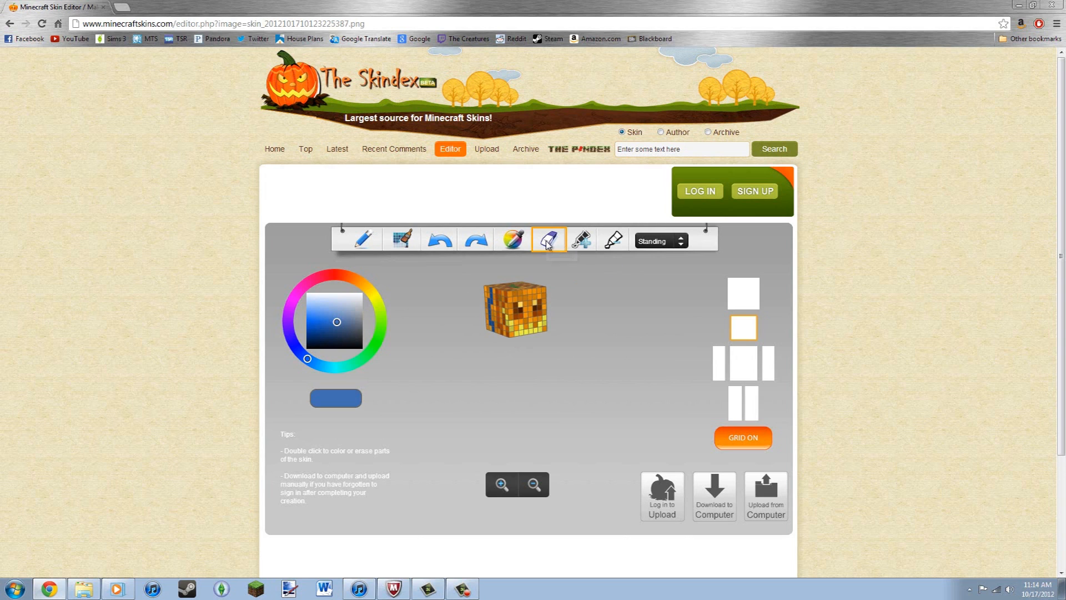
{"action": "left_click", "coordinate": [365, 239]}
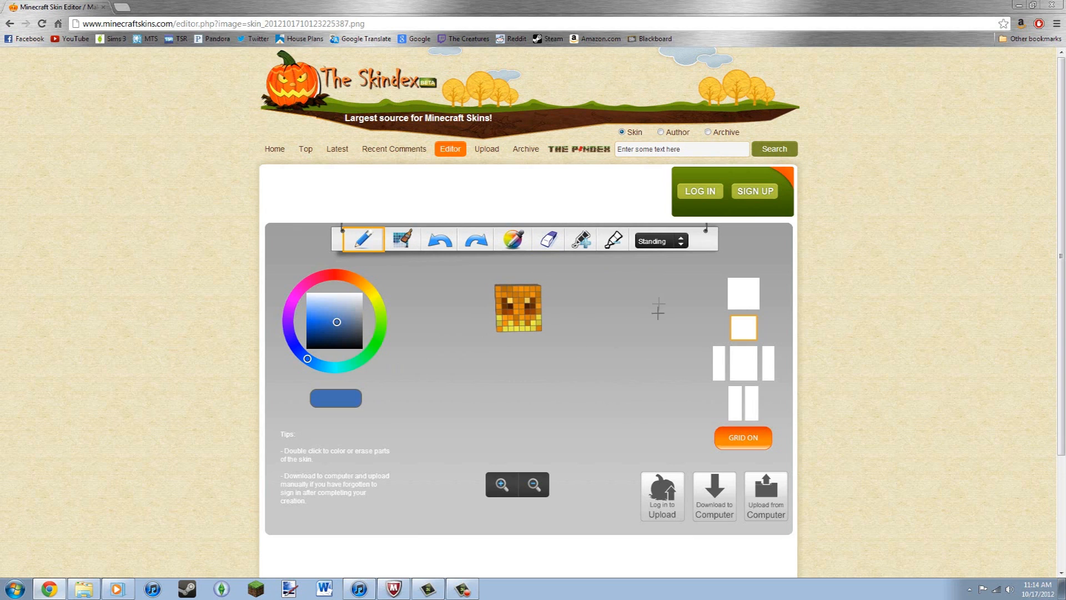
{"action": "mouse_move", "coordinate": [612, 239]}
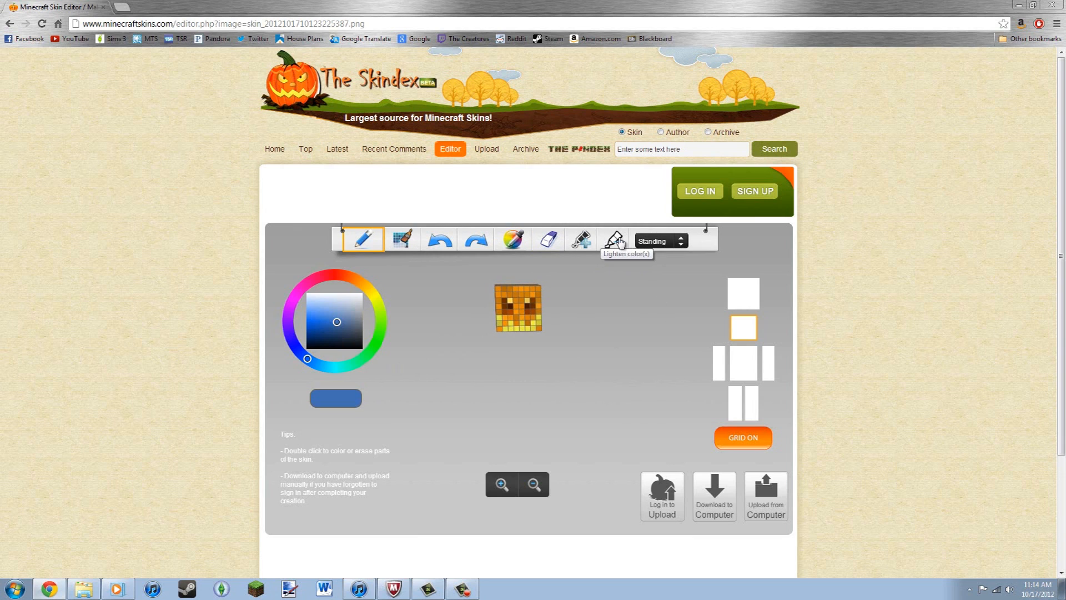
{"action": "mouse_move", "coordinate": [766, 396]}
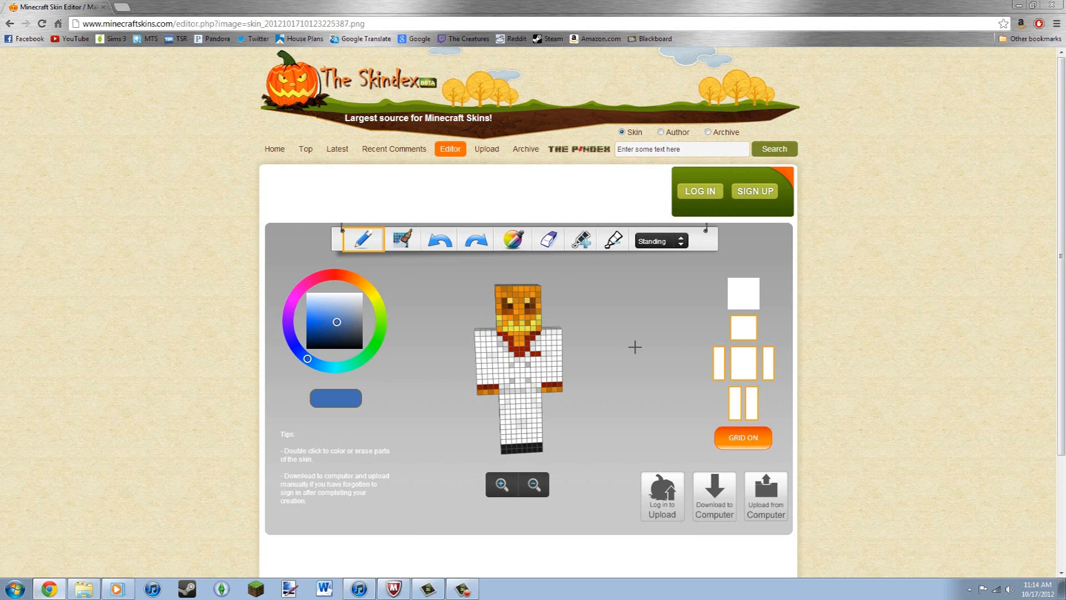
{"action": "mouse_move", "coordinate": [685, 331]}
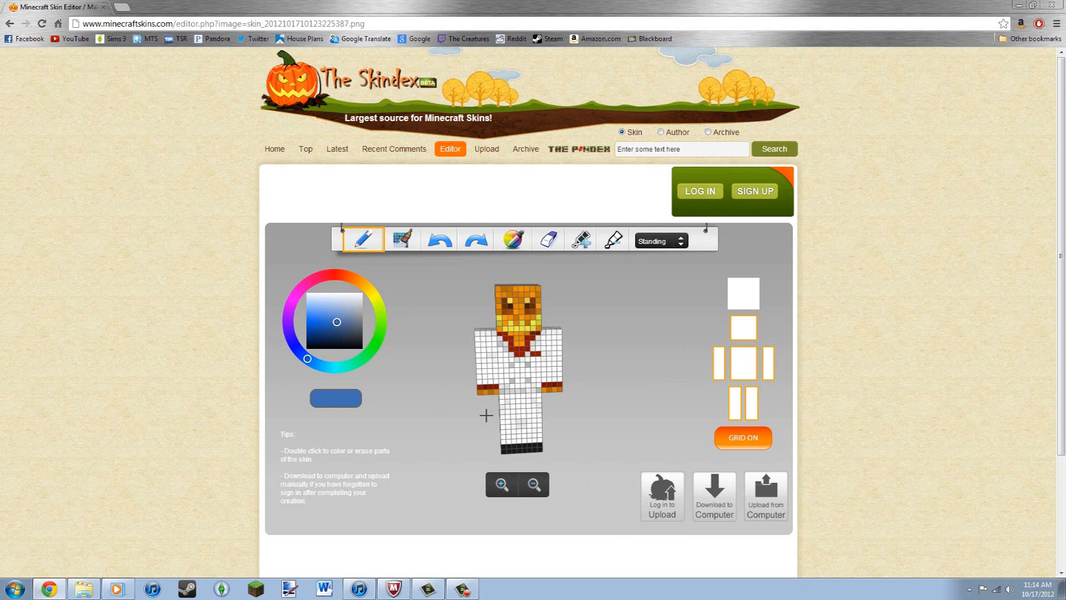
{"action": "mouse_move", "coordinate": [711, 333]}
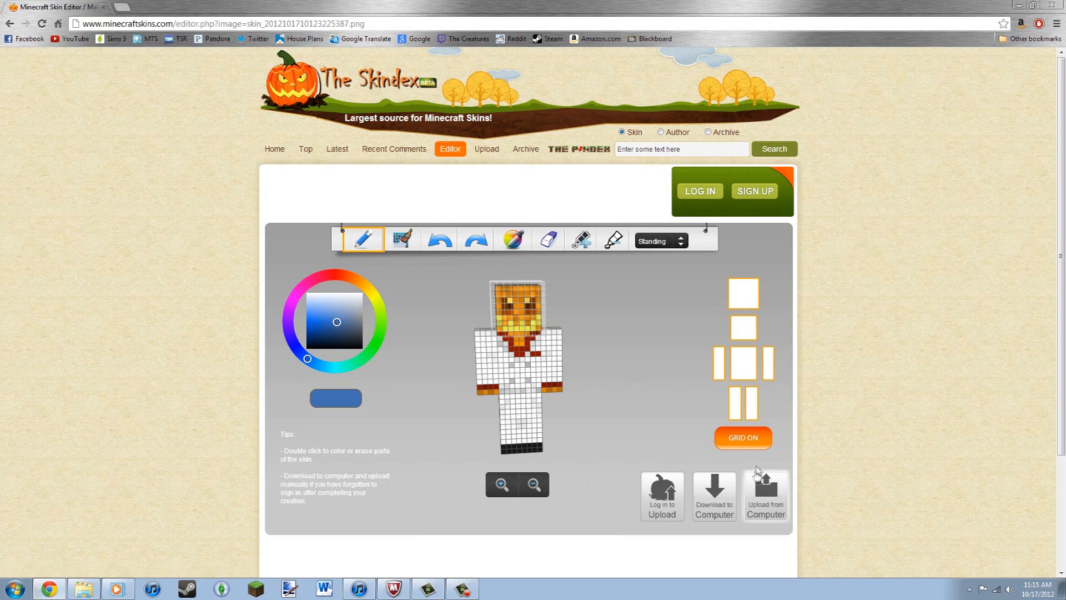
Toggle the pixel grid off and back on, then change the preview pose from Standing.
{"action": "left_click", "coordinate": [742, 437]}
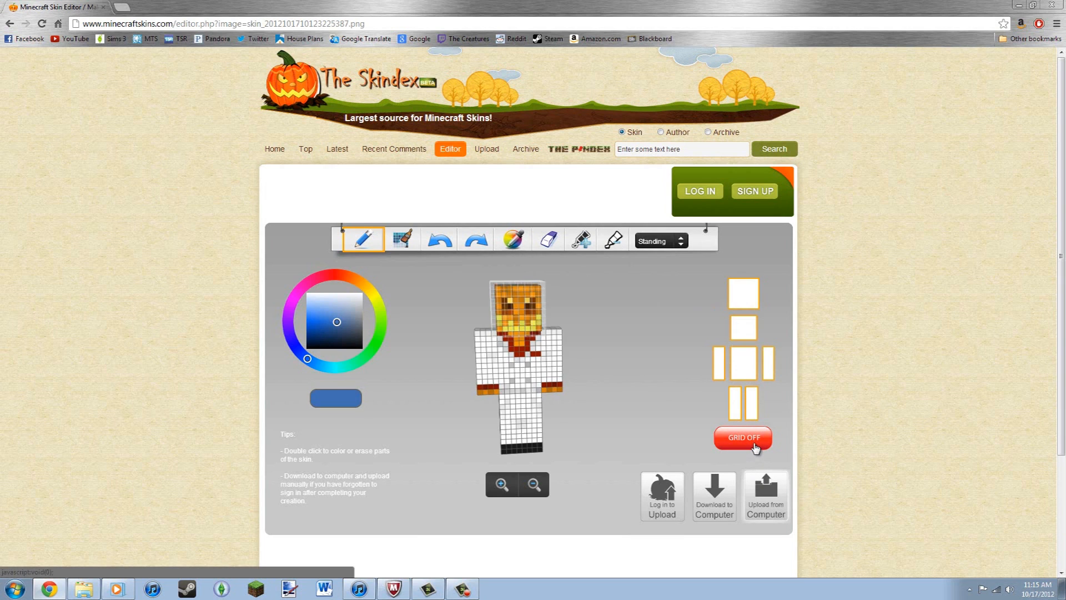
{"action": "left_click", "coordinate": [743, 437]}
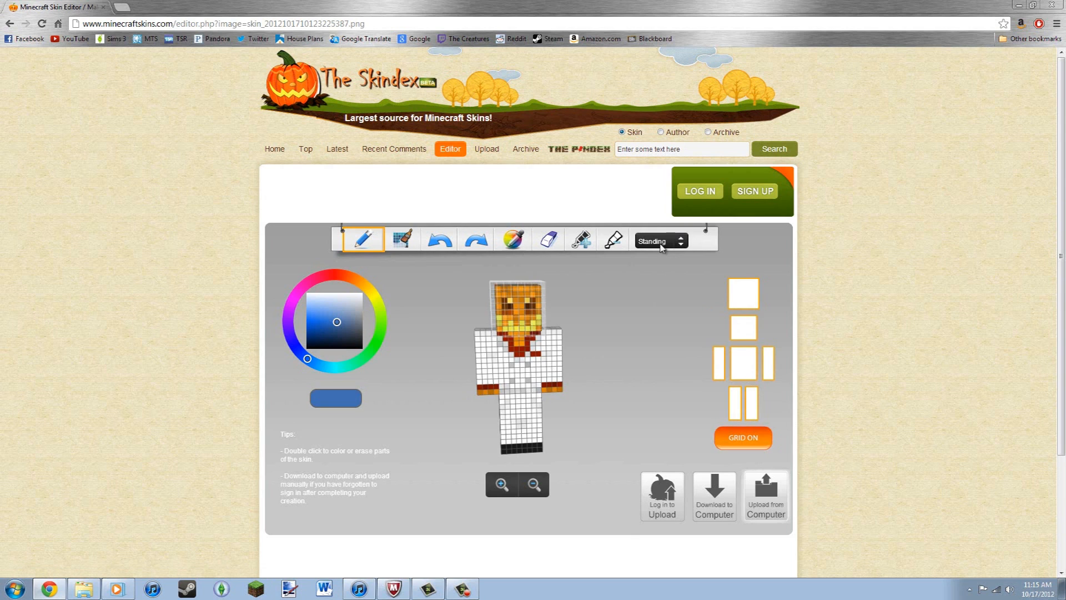
{"action": "left_click", "coordinate": [658, 240]}
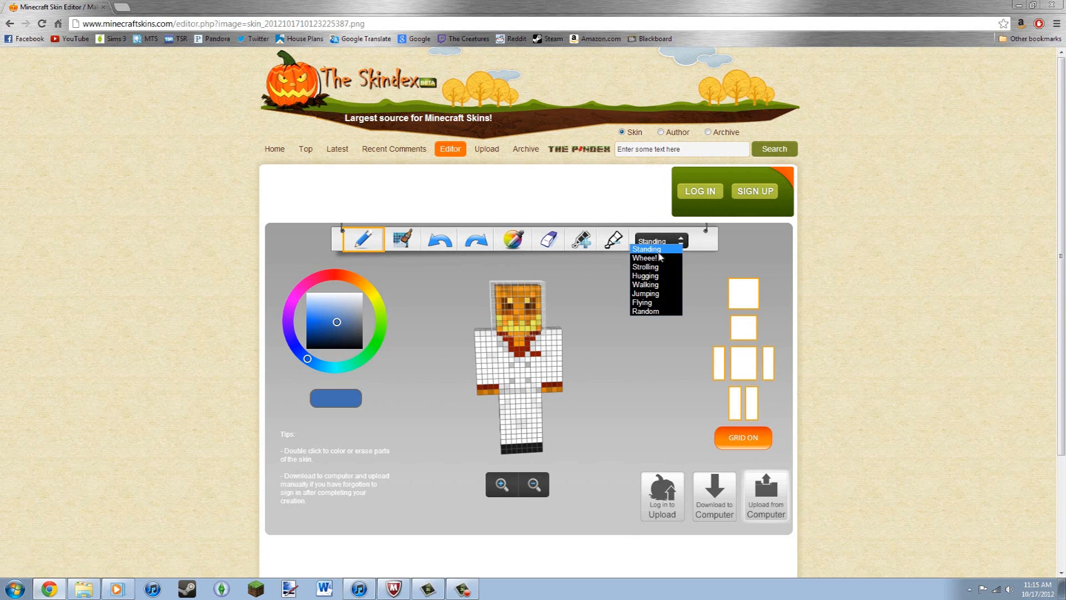
{"action": "left_click", "coordinate": [644, 285]}
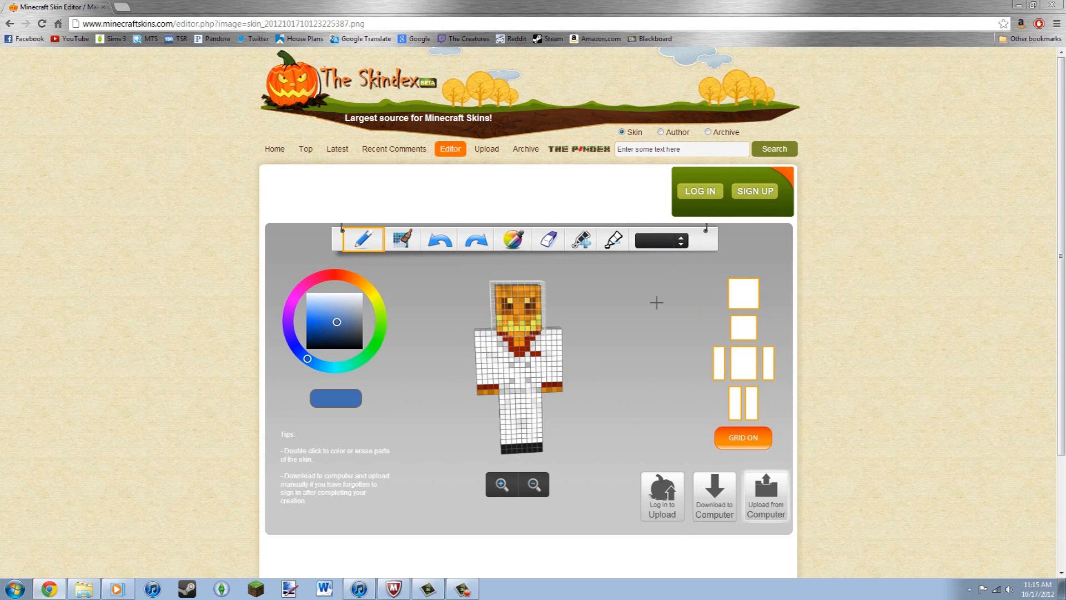
{"action": "mouse_move", "coordinate": [672, 304]}
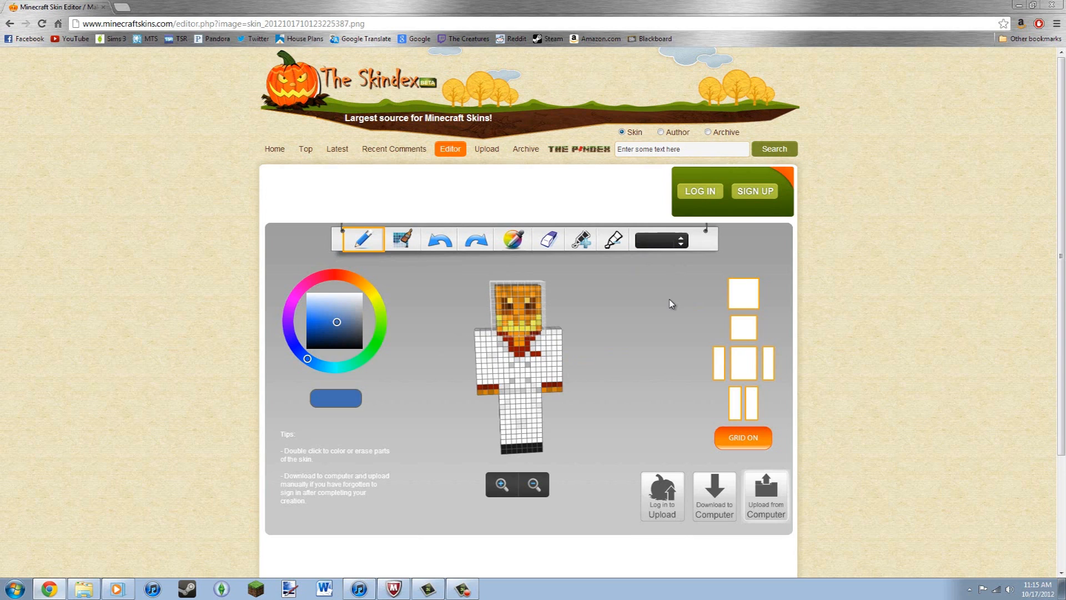
{"action": "mouse_move", "coordinate": [778, 298]}
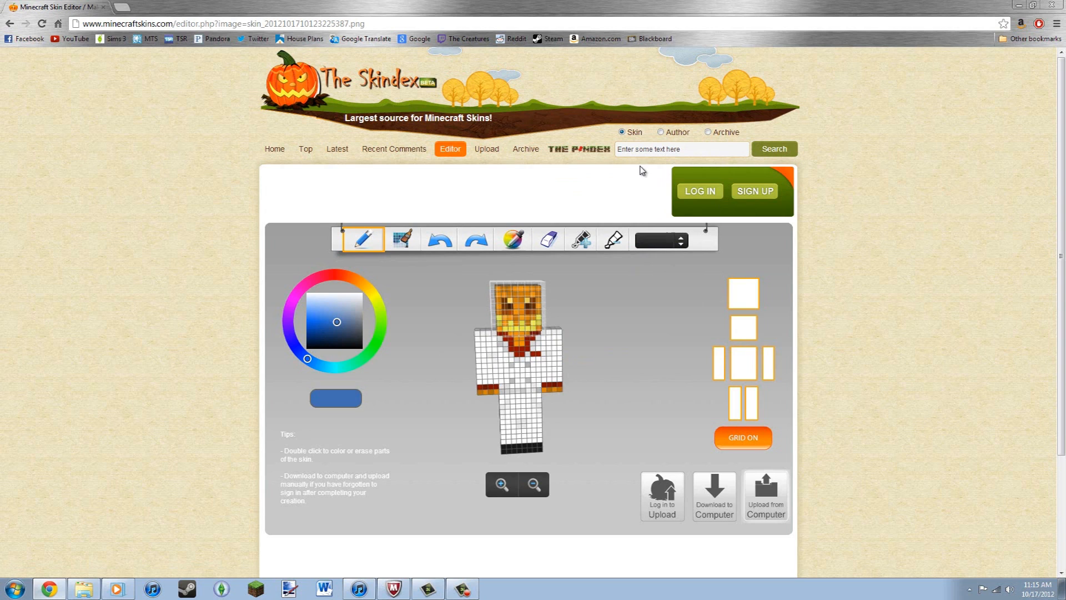
{"action": "mouse_move", "coordinate": [657, 133]}
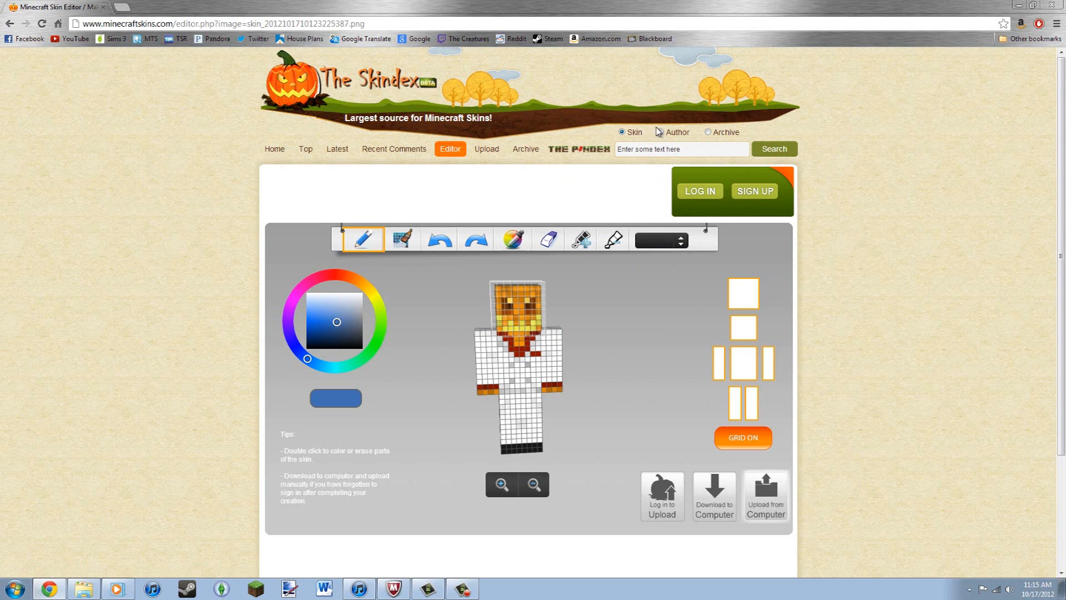
{"action": "mouse_move", "coordinate": [714, 495]}
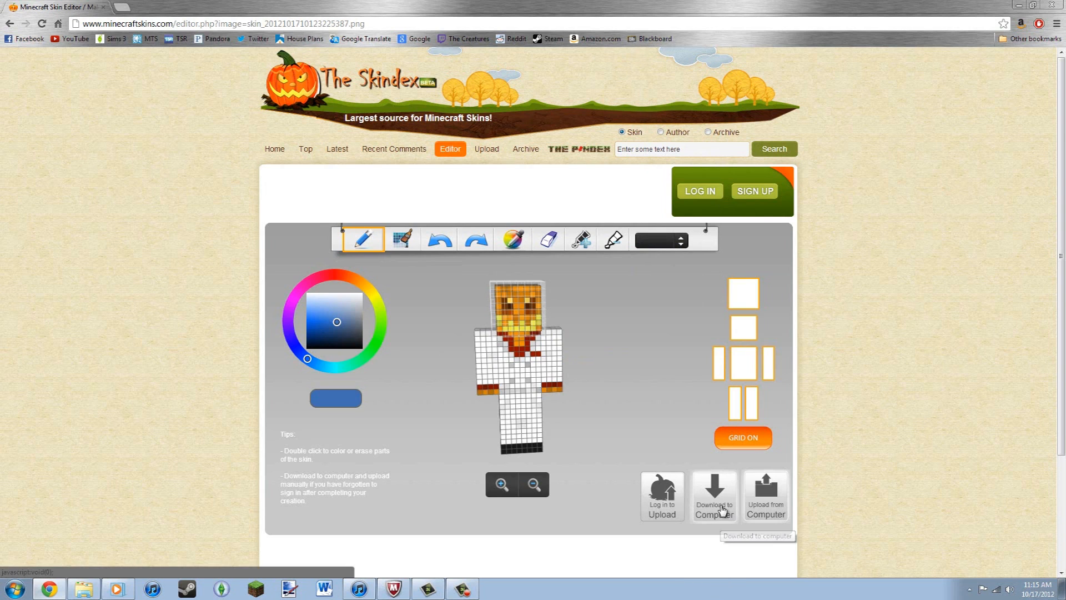
{"action": "mouse_move", "coordinate": [183, 394]}
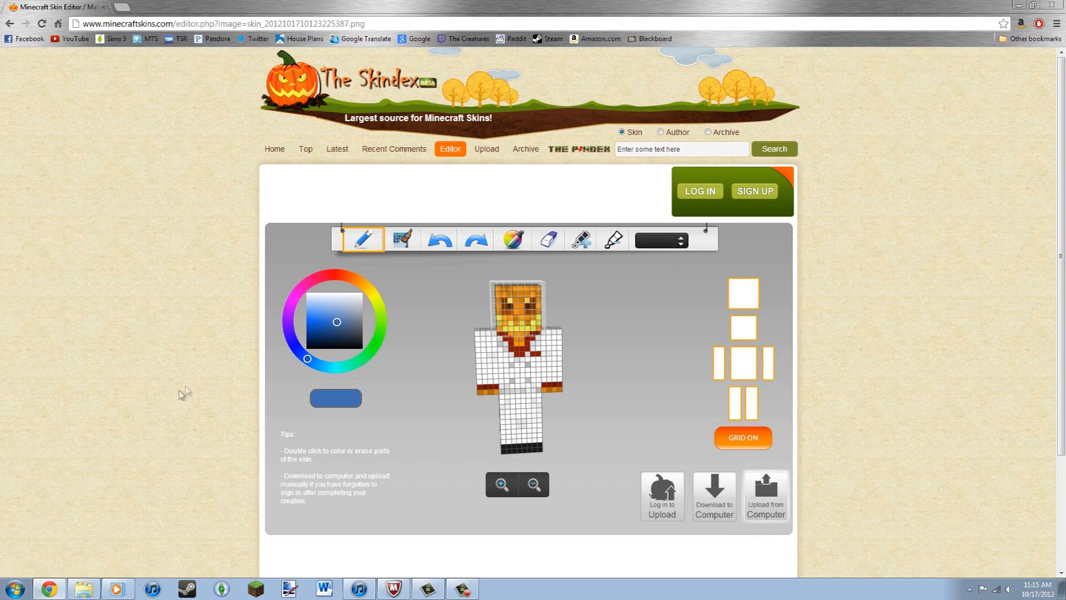
{"action": "mouse_move", "coordinate": [313, 332]}
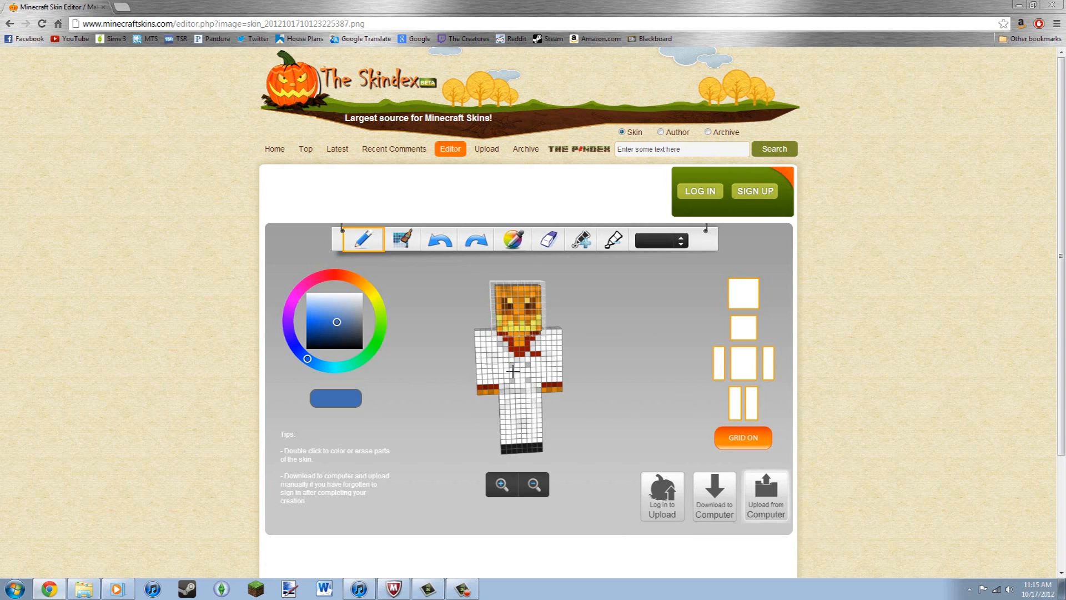
{"action": "mouse_move", "coordinate": [763, 497]}
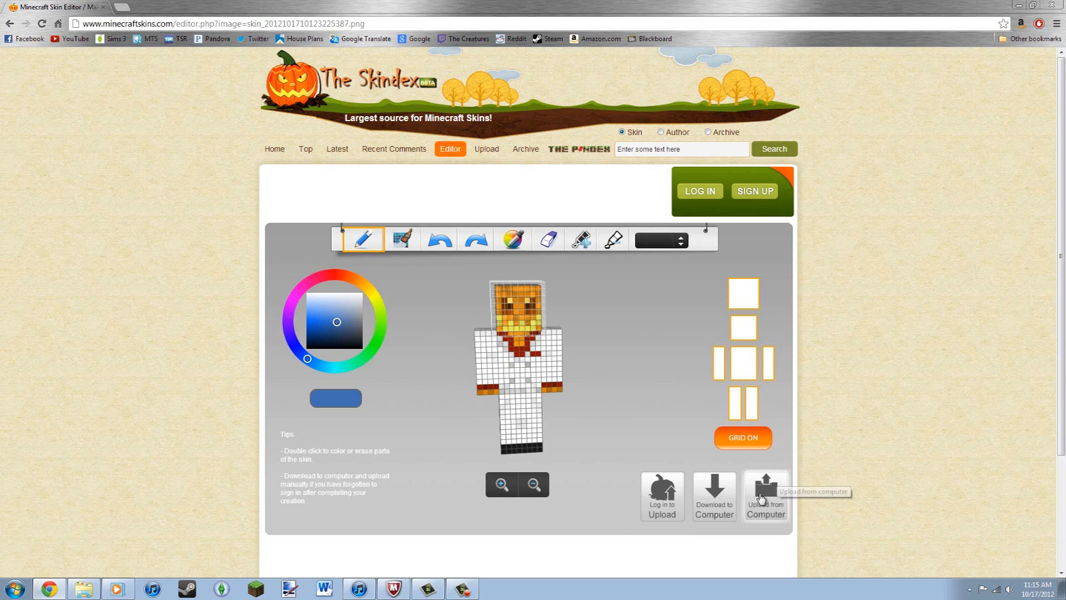
{"action": "mouse_move", "coordinate": [757, 430]}
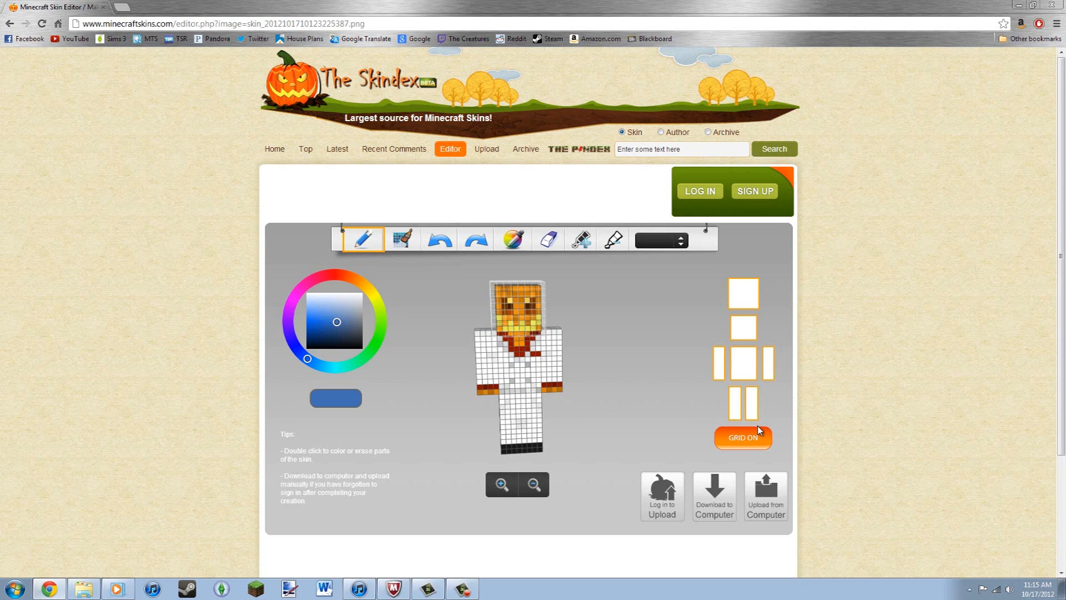
{"action": "mouse_move", "coordinate": [768, 428]}
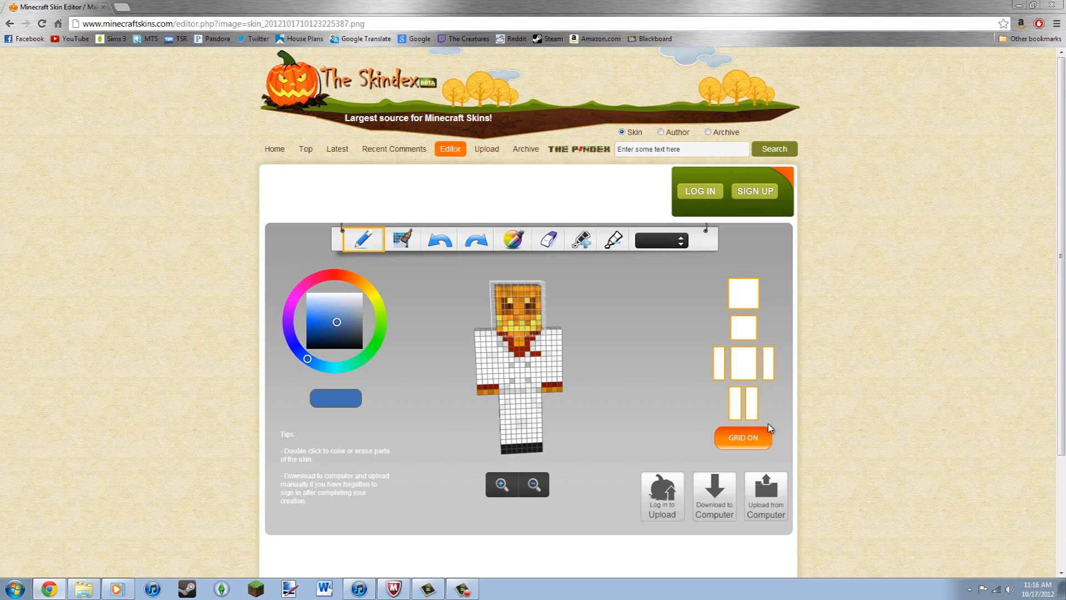
{"action": "mouse_move", "coordinate": [843, 400]}
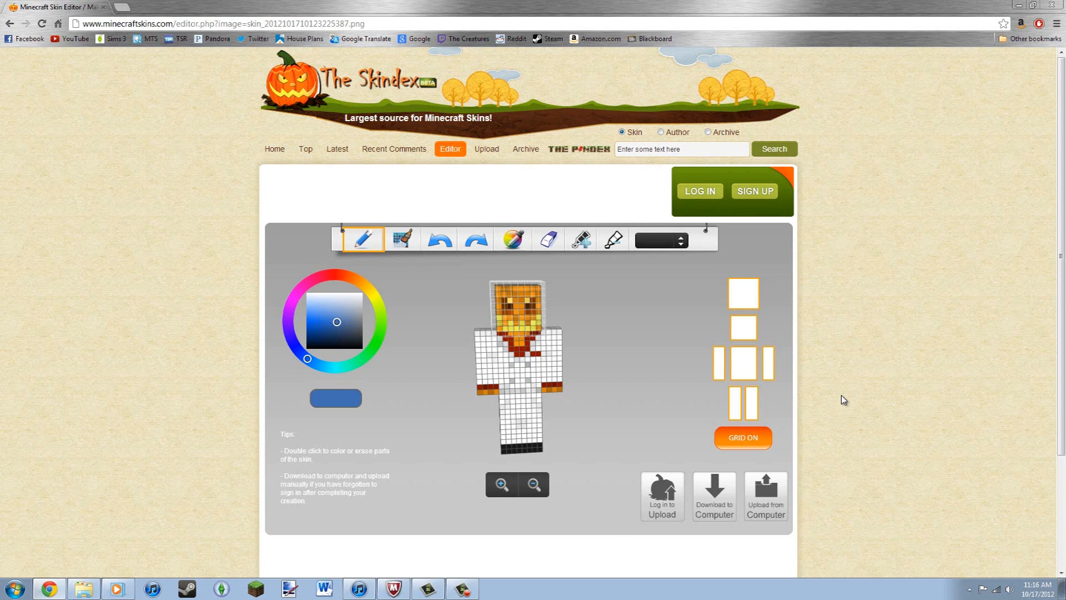
{"action": "mouse_move", "coordinate": [306, 239]}
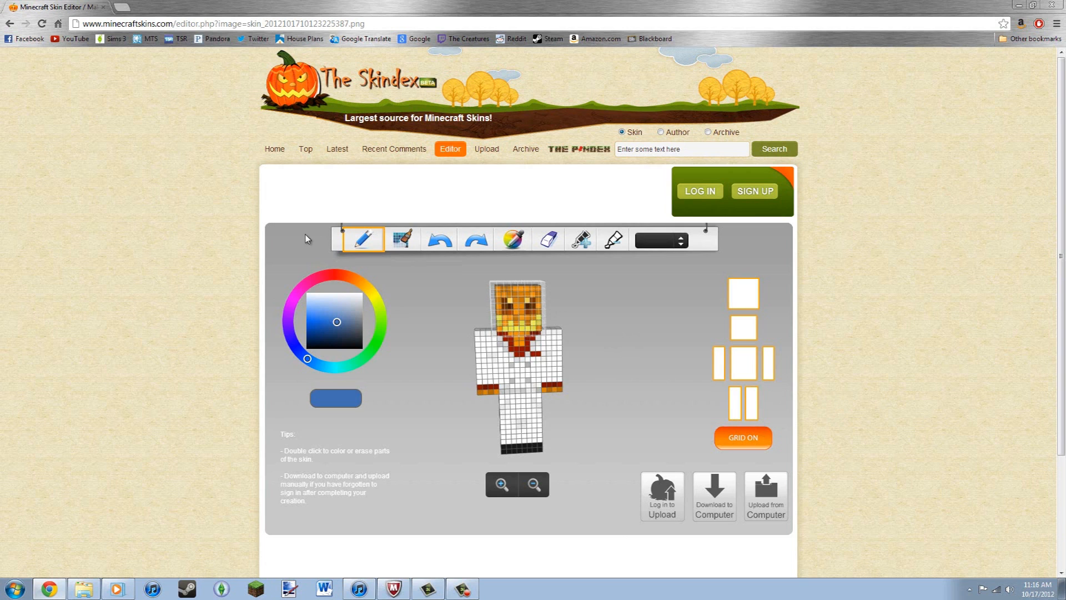
Go to the Home page and scroll through the Latest and Daily Top skins.
{"action": "left_click", "coordinate": [274, 149]}
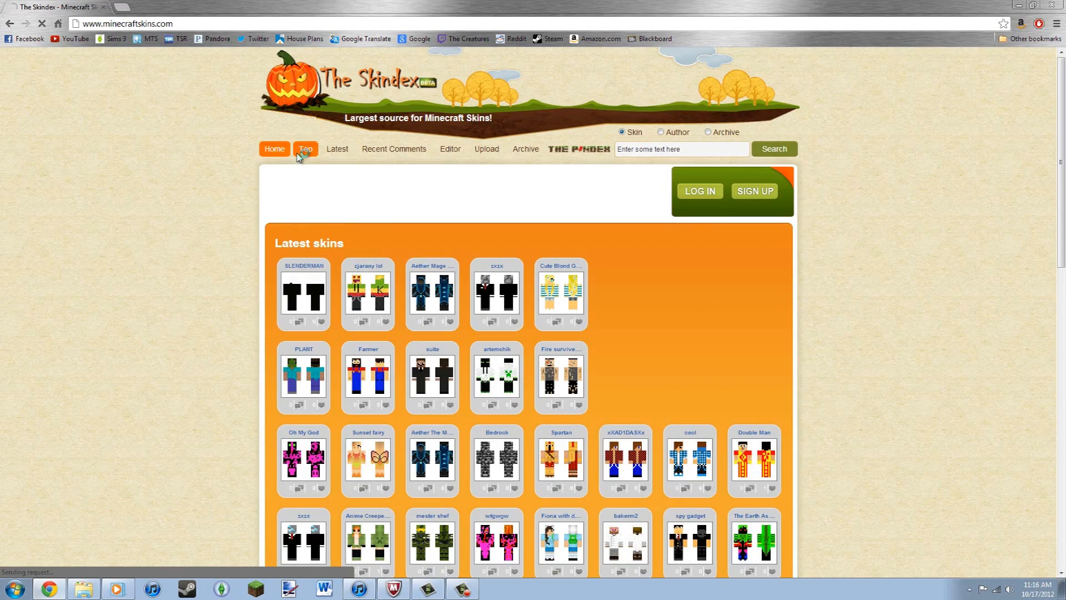
{"action": "scroll", "scroll_direction": "down", "scroll_amount": 3}
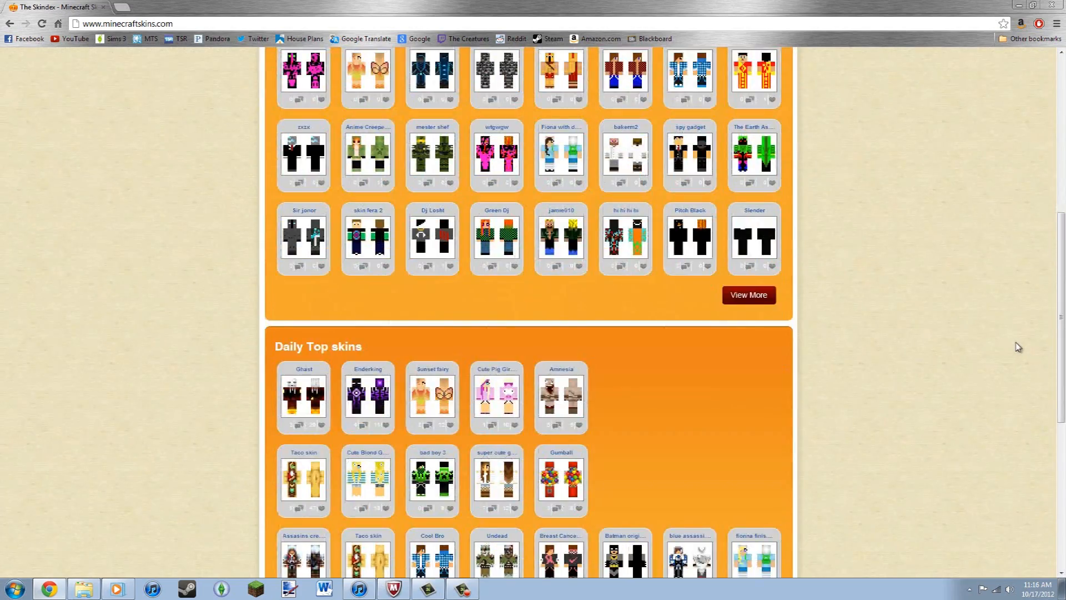
{"action": "scroll", "scroll_direction": "up", "scroll_amount": 3}
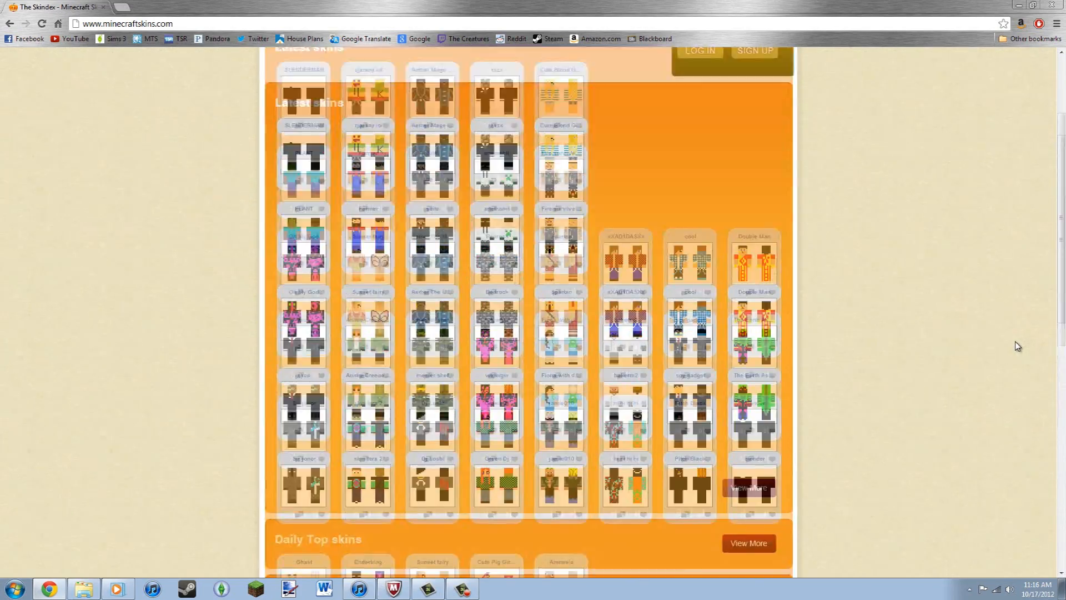
{"action": "scroll", "scroll_direction": "up", "scroll_amount": 3}
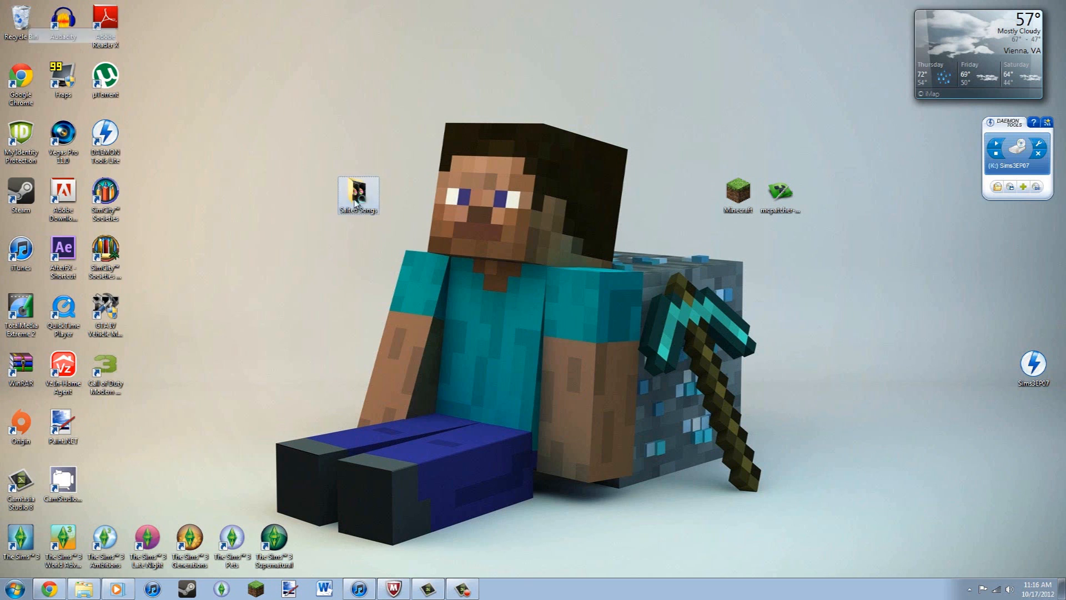
Open the Salted Songs folder from the desktop.
{"action": "double_click", "coordinate": [357, 194]}
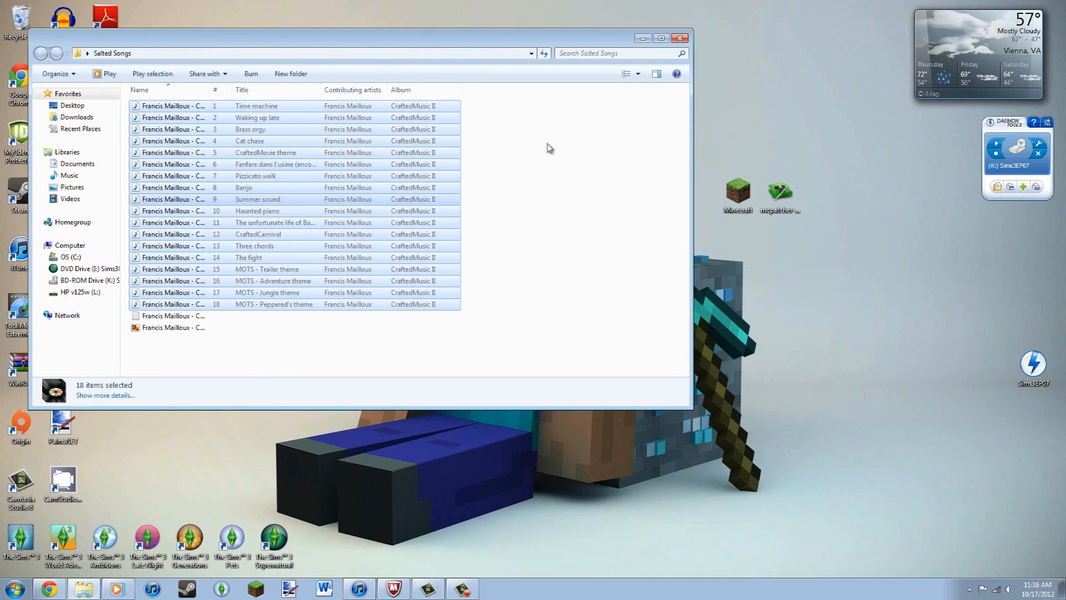
{"action": "mouse_move", "coordinate": [255, 149]}
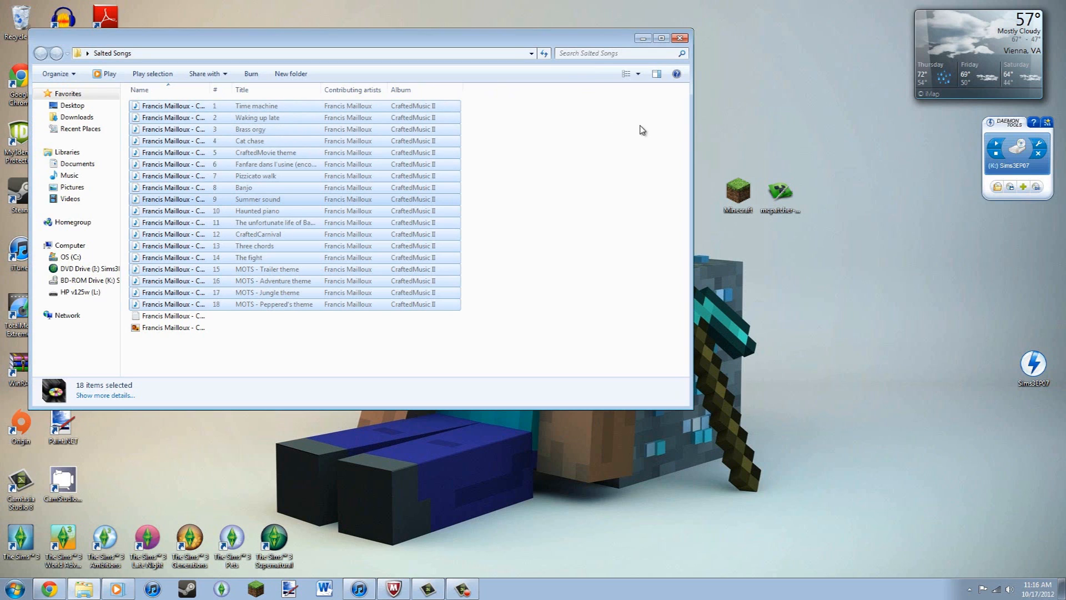
{"action": "mouse_move", "coordinate": [648, 132]}
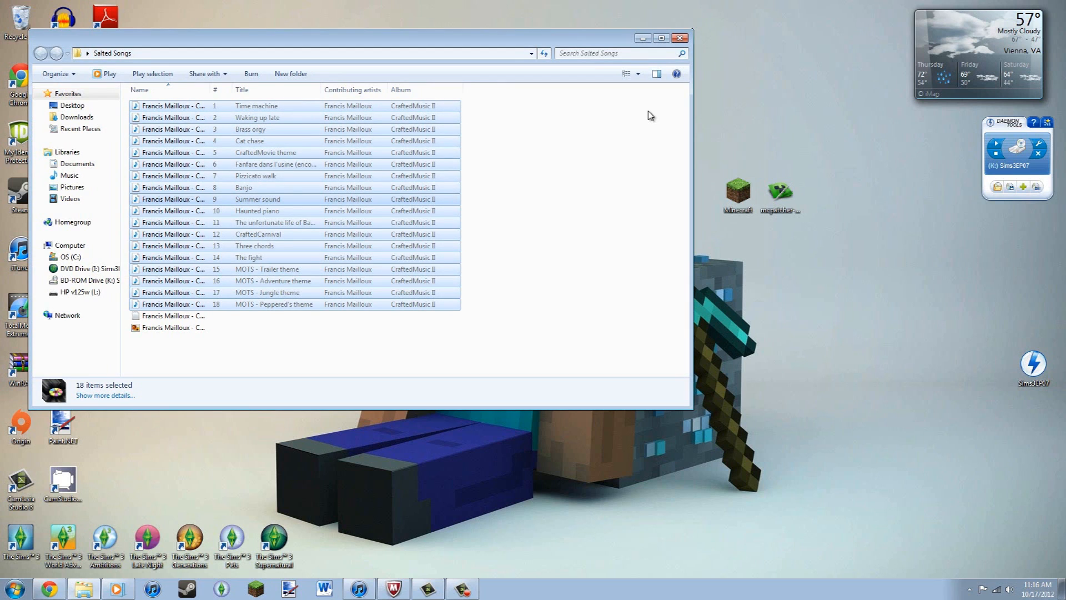
{"action": "mouse_move", "coordinate": [641, 38]}
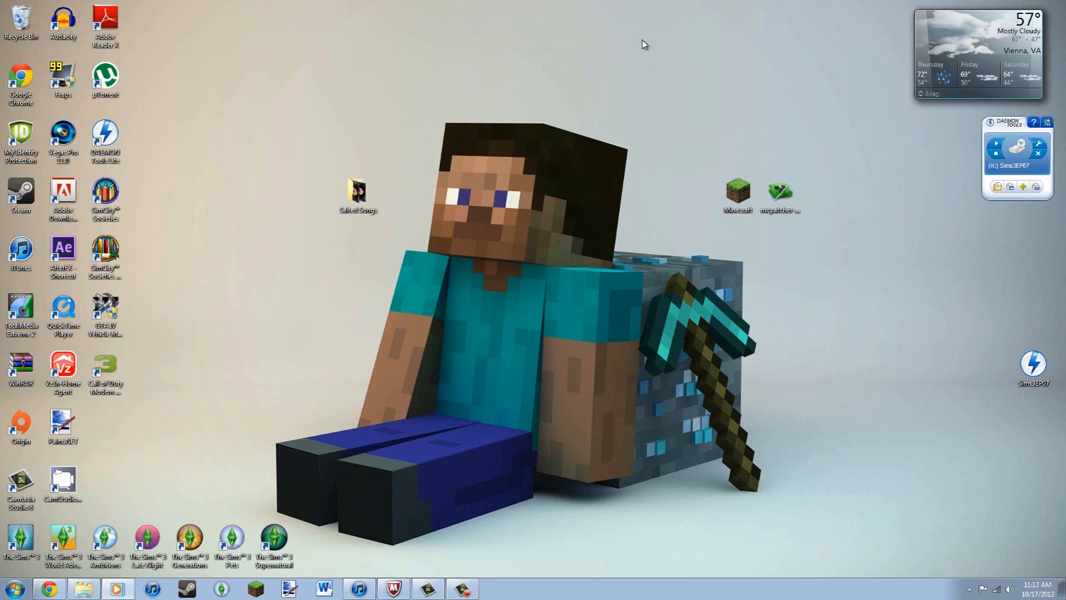
{"action": "mouse_move", "coordinate": [640, 69]}
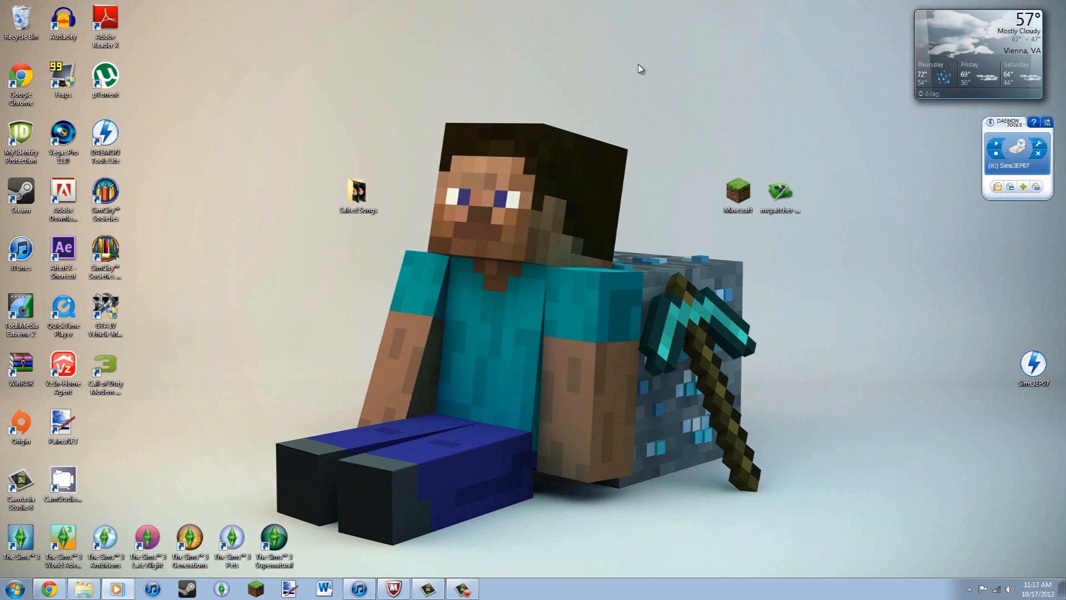